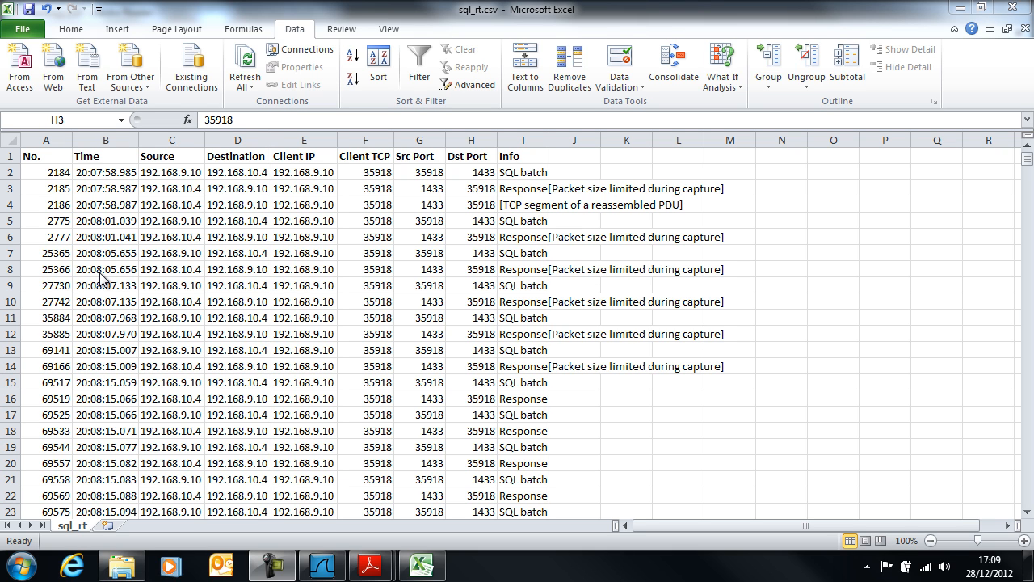
mouse_move(364, 184)
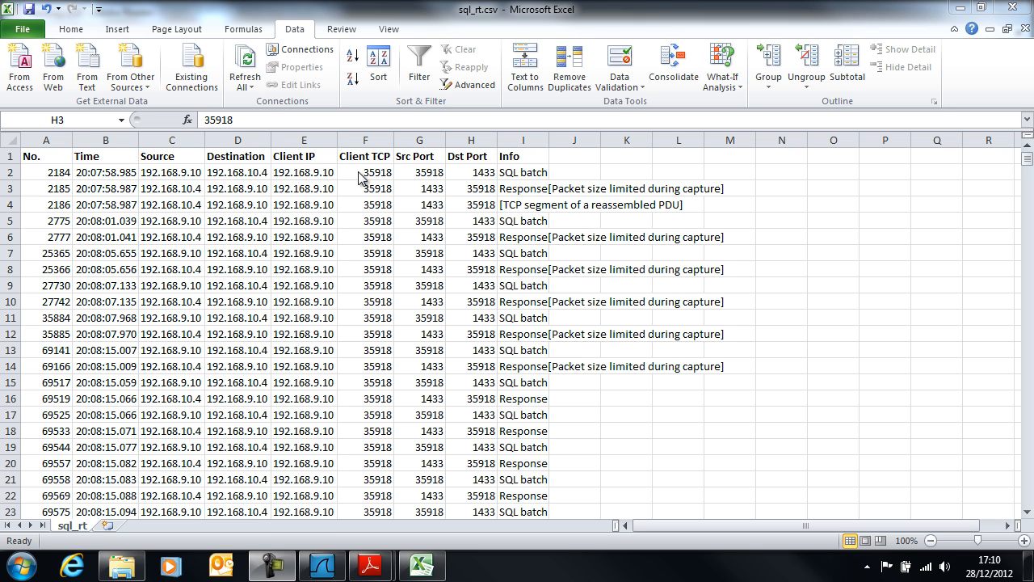
mouse_move(304, 184)
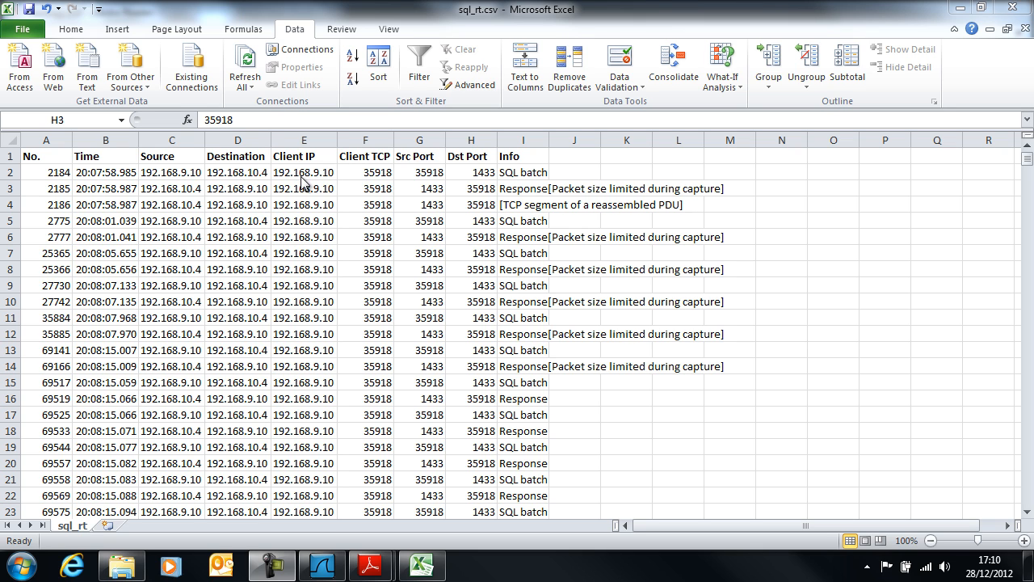
Inspect the port values and the Client IP and Client TCP formulas, then show the View ribbon
click(472, 188)
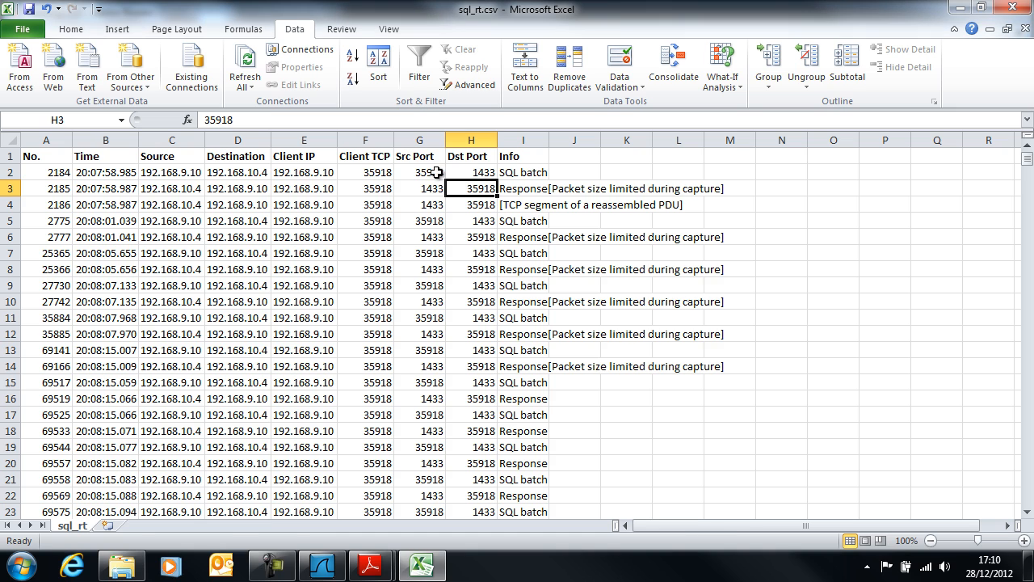
click(420, 172)
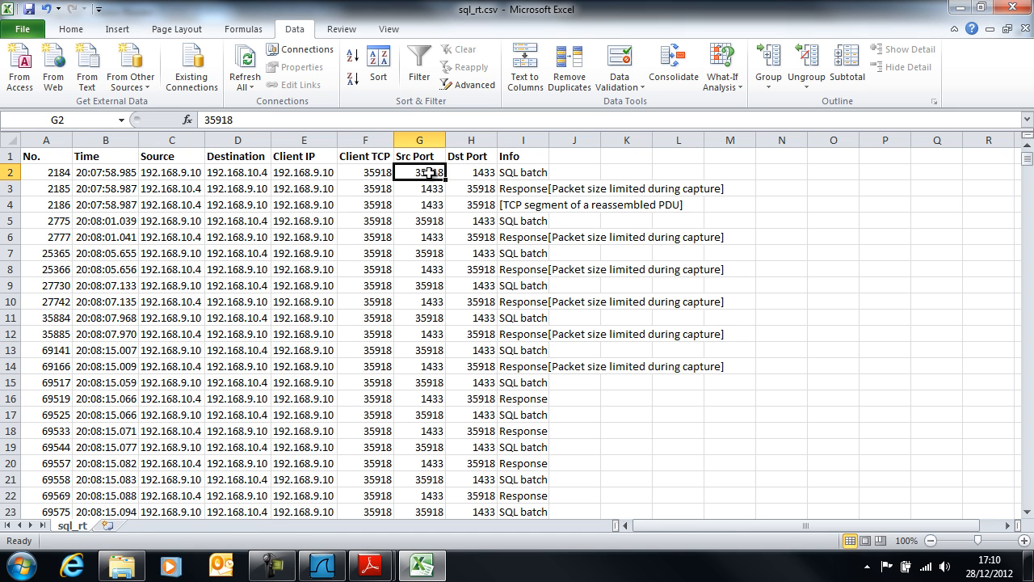
mouse_move(323, 181)
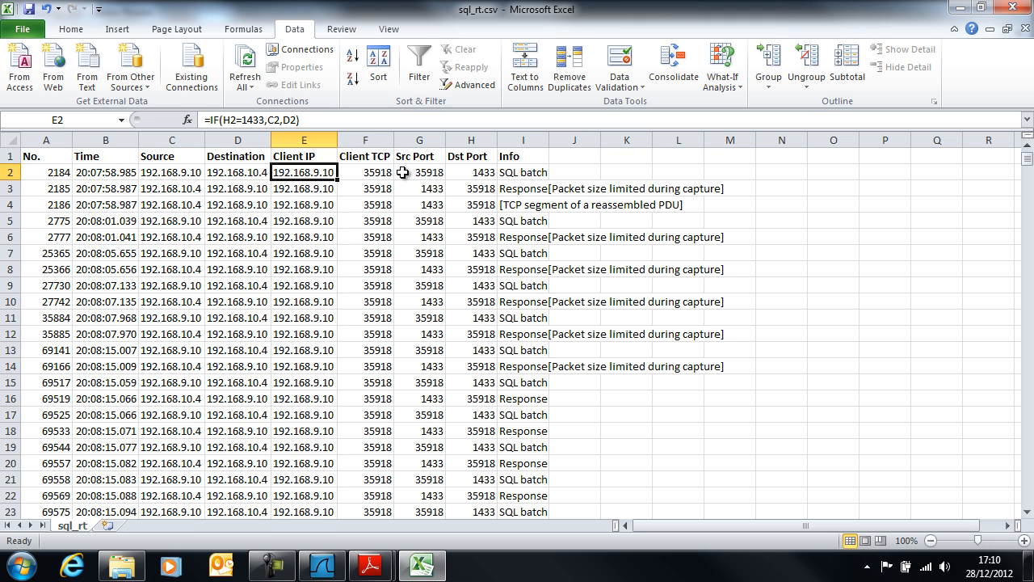
mouse_move(407, 155)
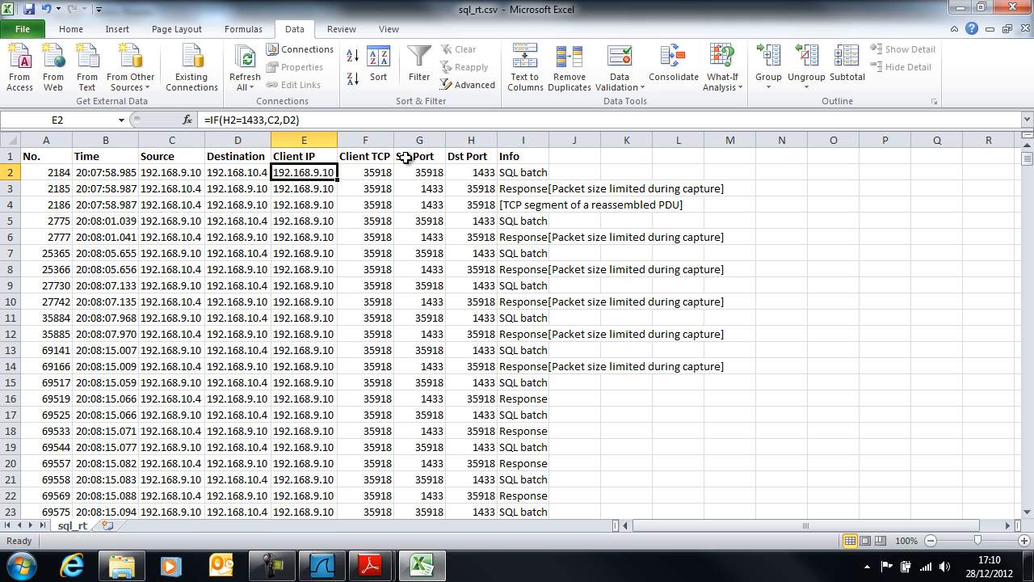
click(365, 171)
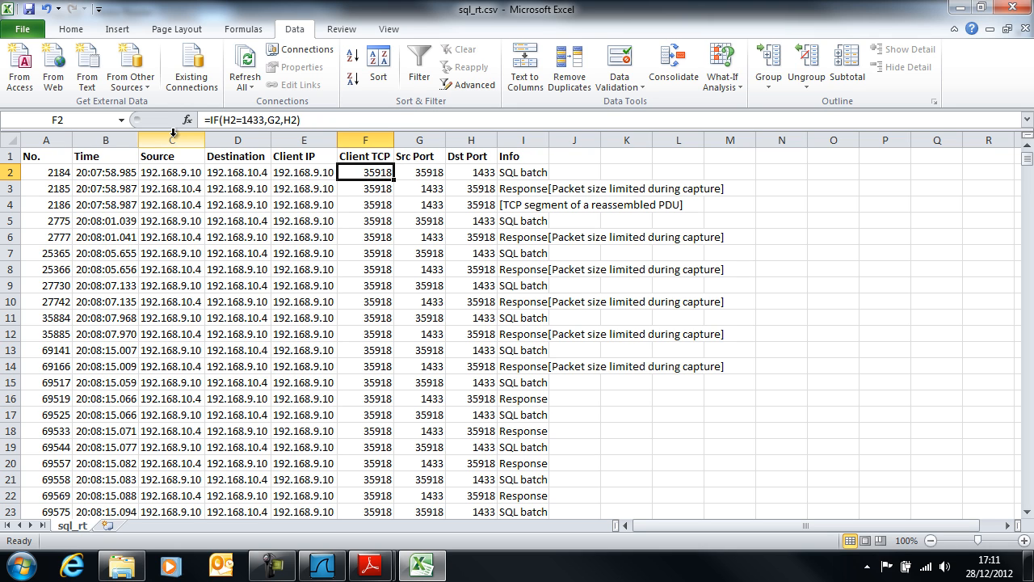
click(304, 171)
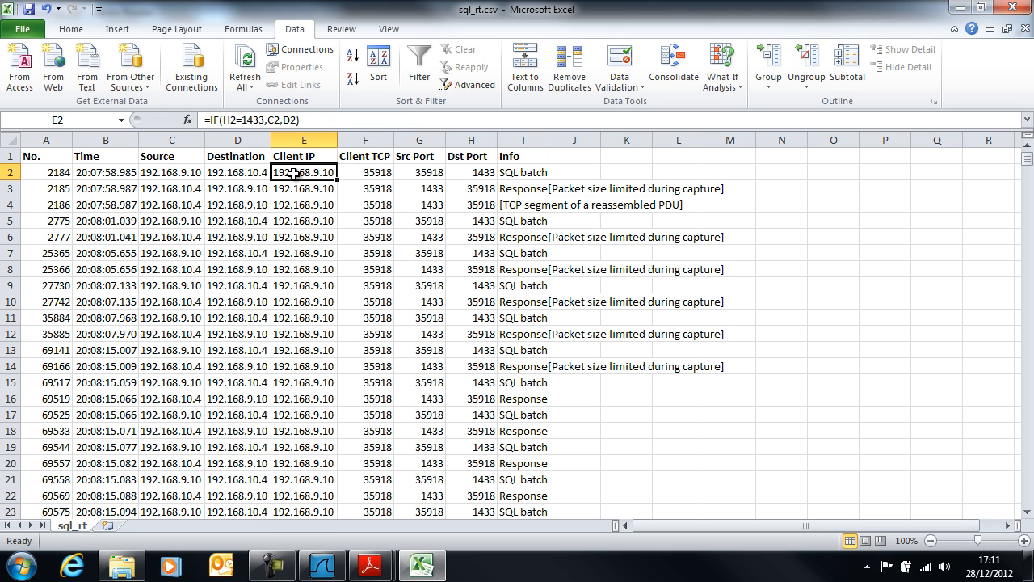
mouse_move(378, 65)
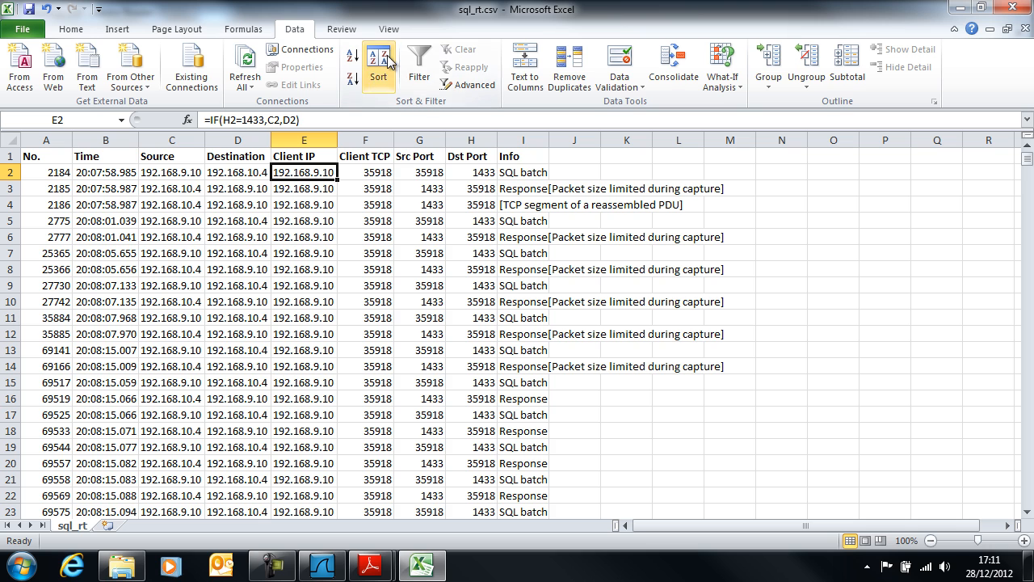
click(388, 29)
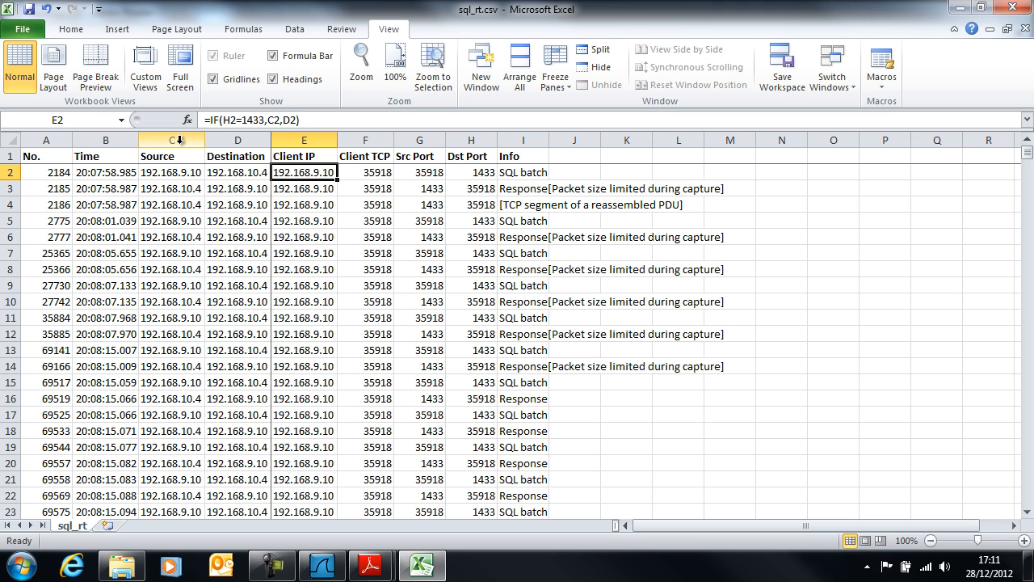
Insert a blank column C before Source headed 'Server Time (ms)'
click(172, 139)
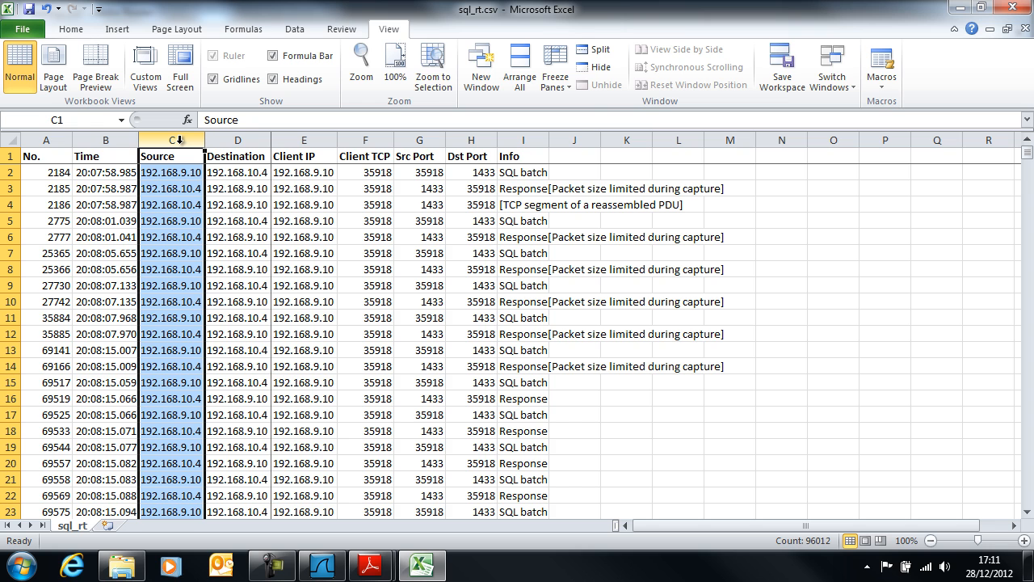
key(Delete)
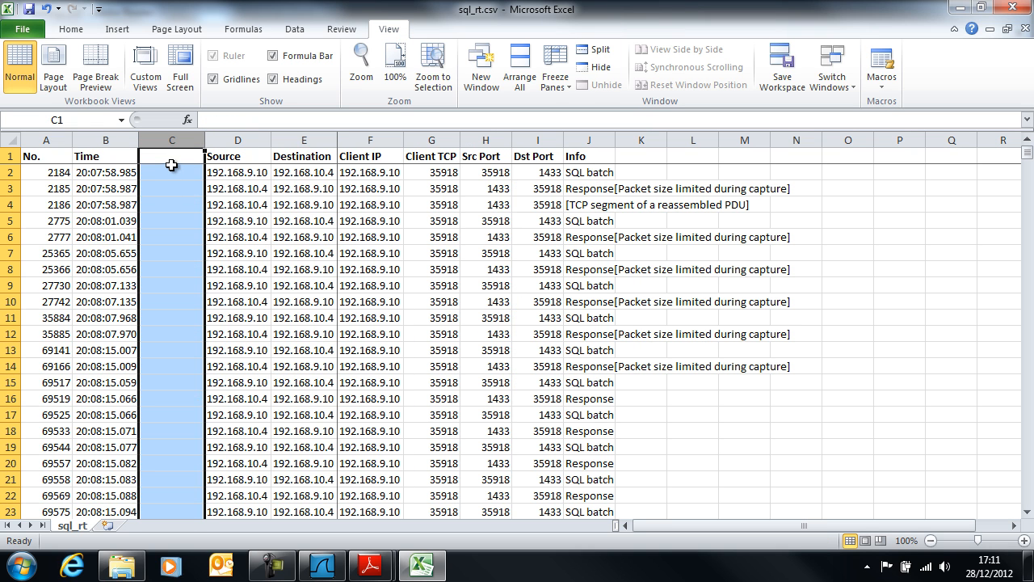
text(S)
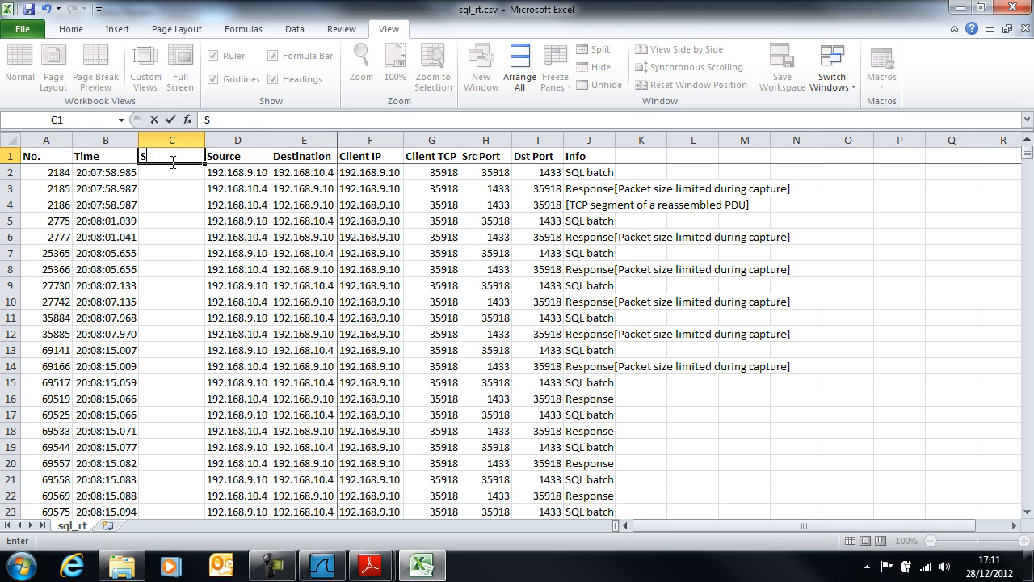
text(erver)
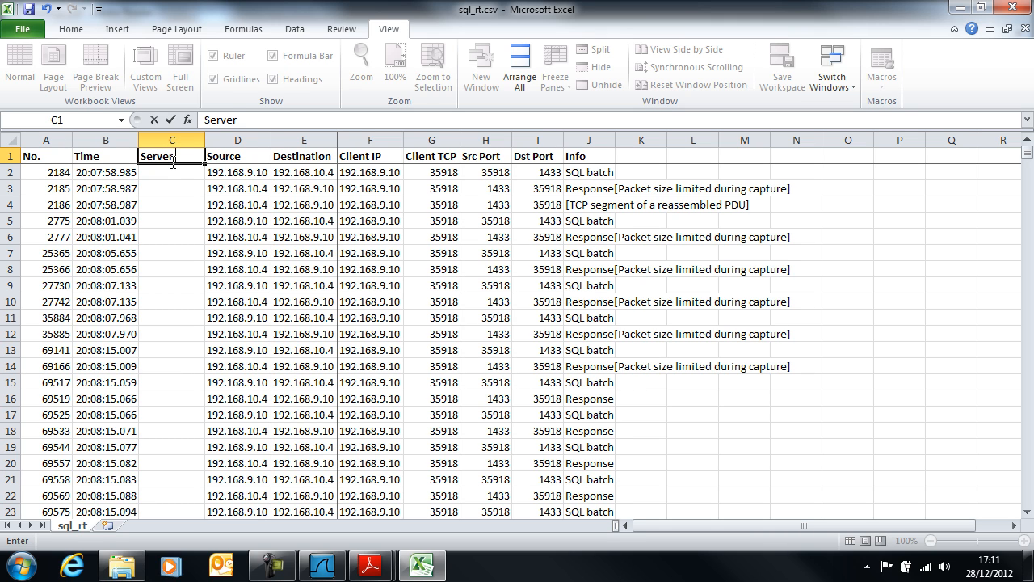
text(Time)
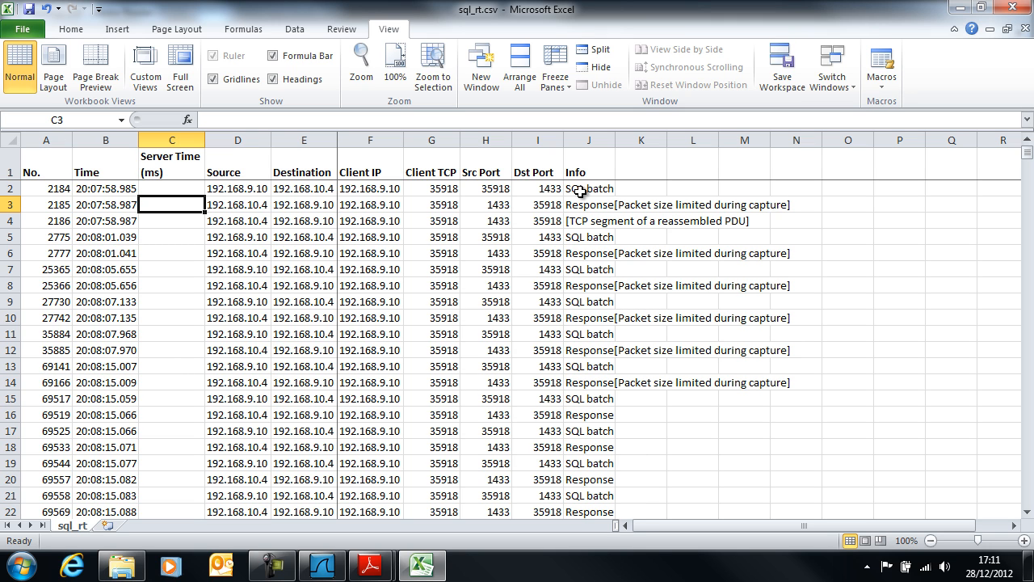
mouse_move(504, 193)
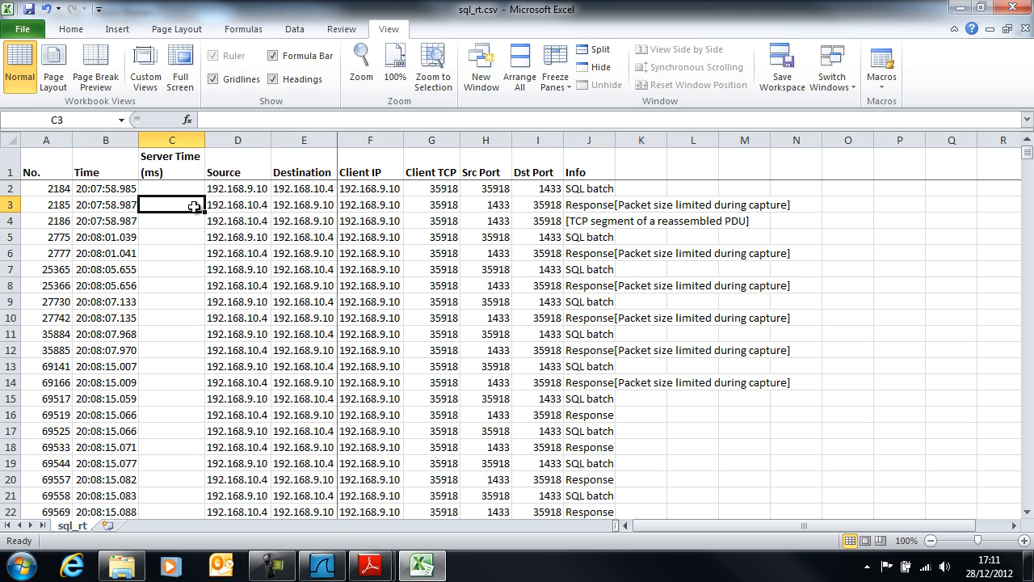
click(105, 203)
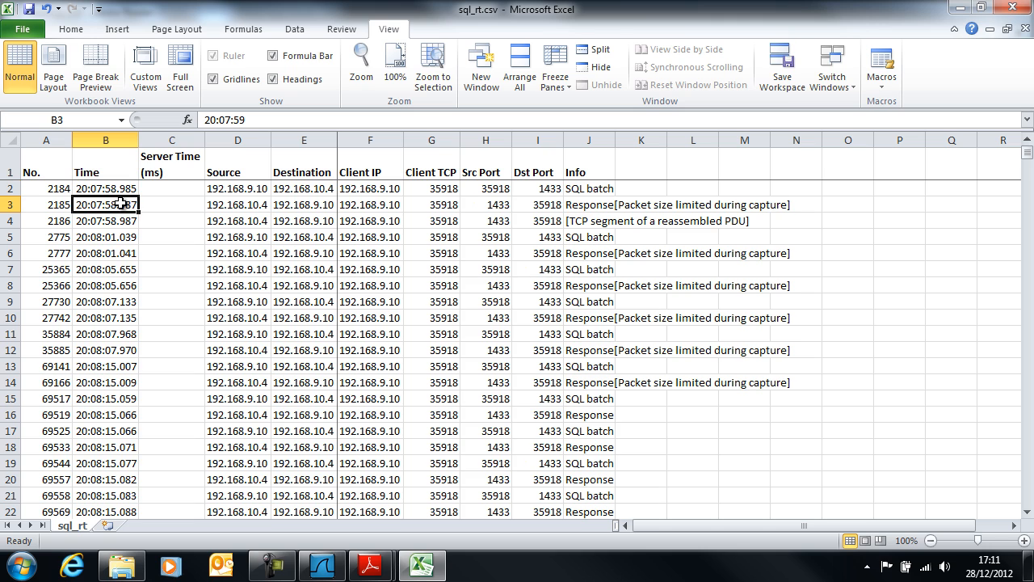
click(171, 203)
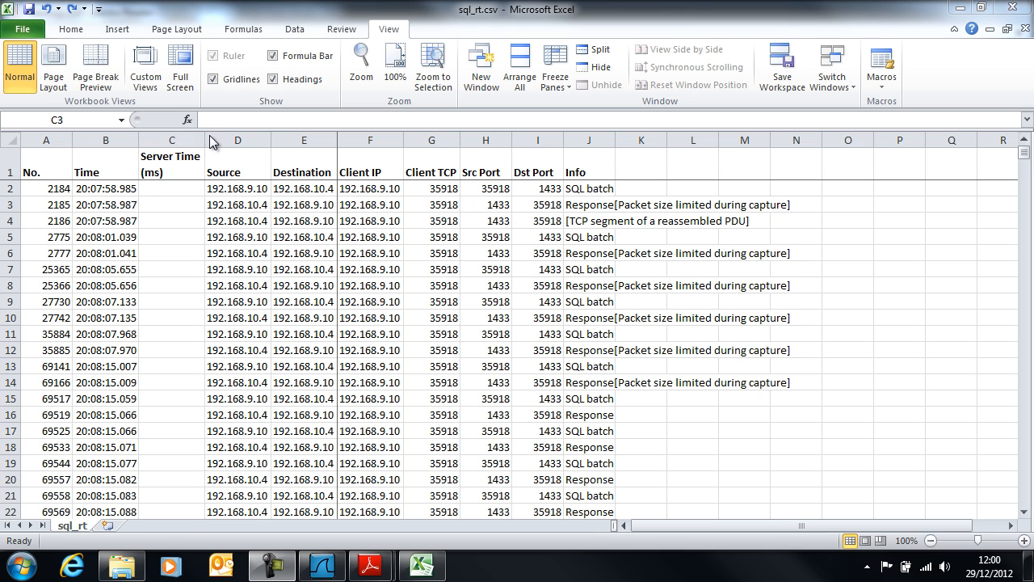
Widen column C so its header fits and begin a formula in C3
click(171, 204)
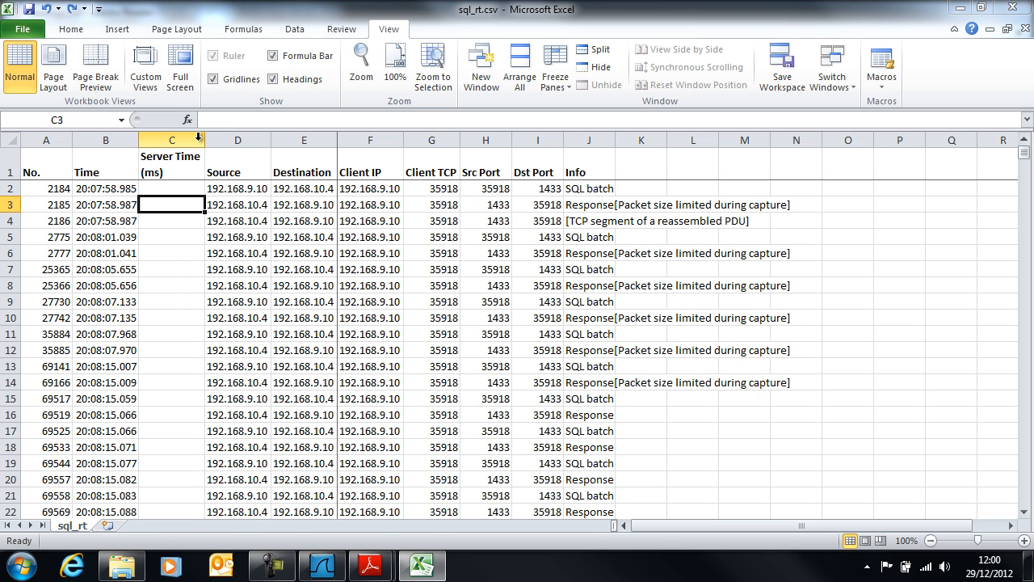
drag(201, 139, 301, 139)
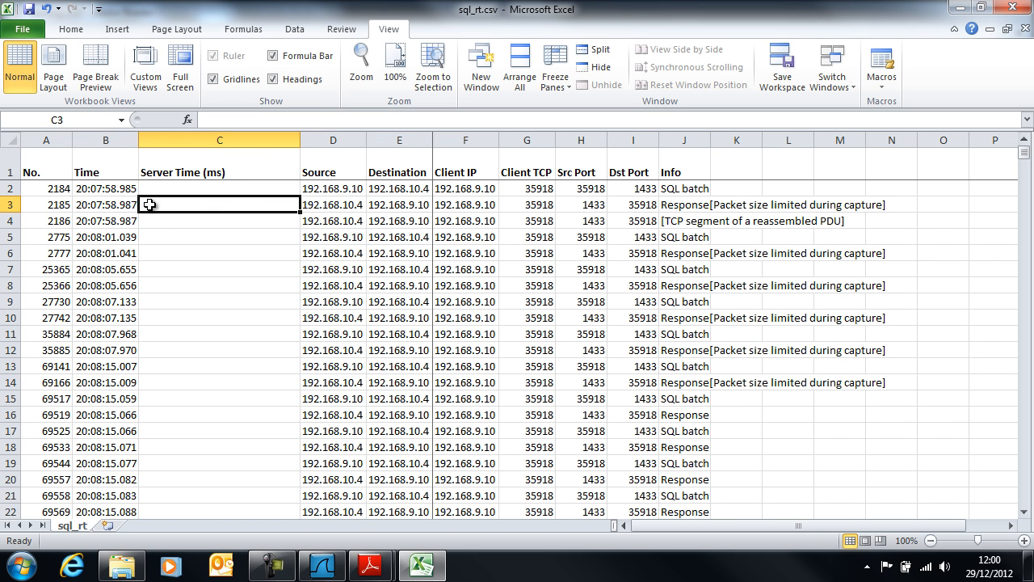
text(=)
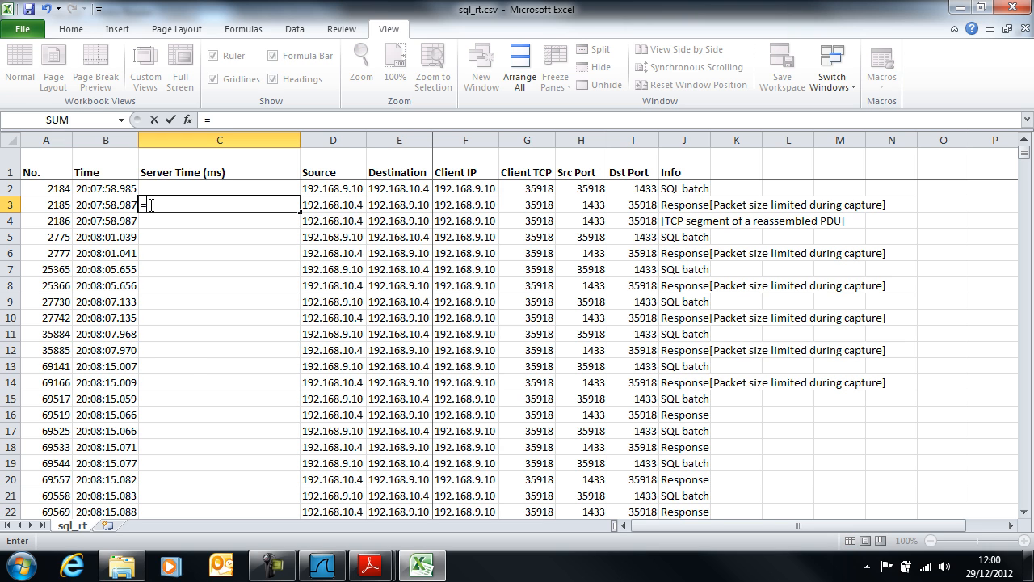
Build the IF(AND(...)) condition in C3 testing ports I2=1433 and H3=1433
text(if()
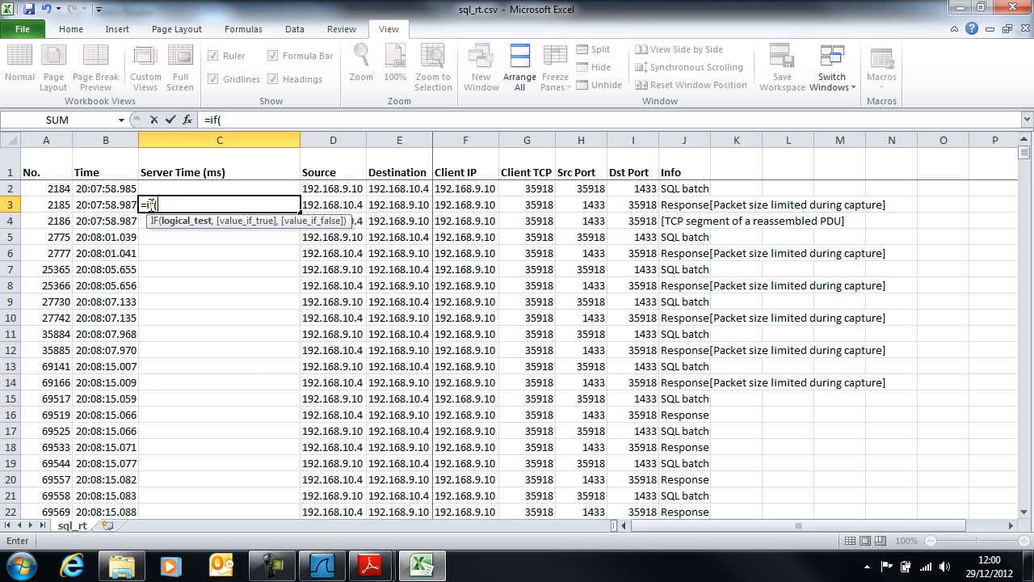
text(and()
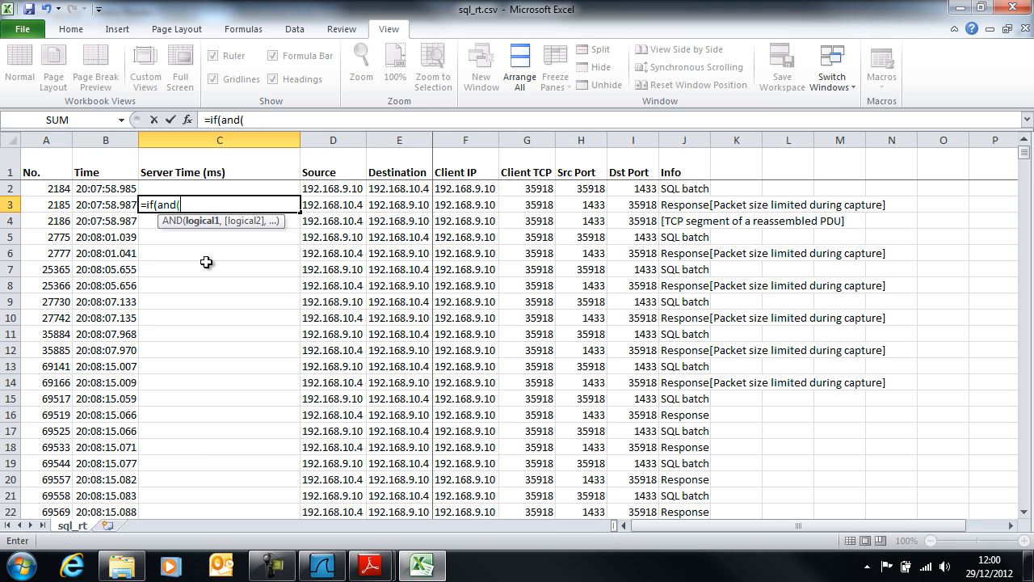
mouse_move(637, 190)
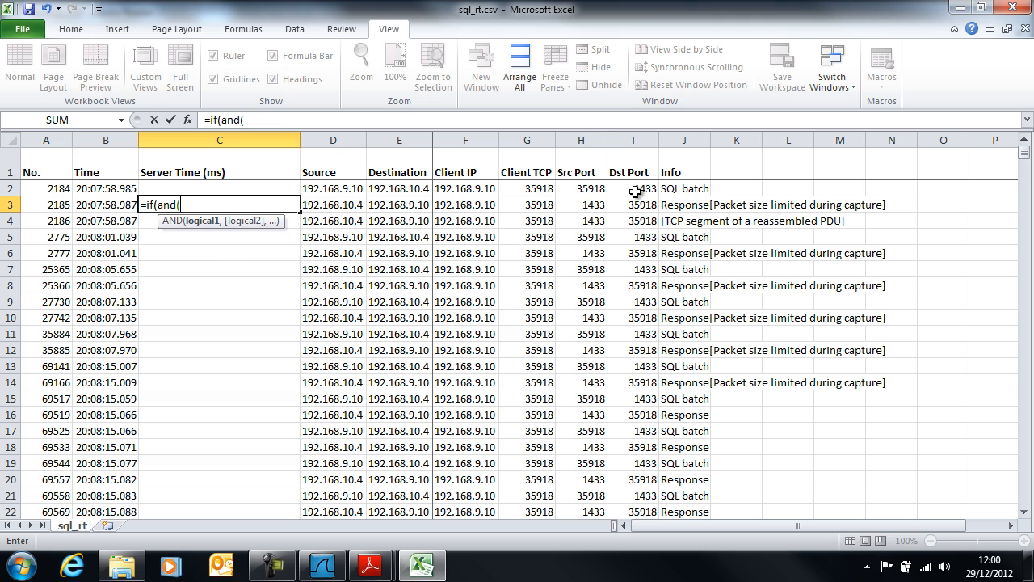
click(633, 187)
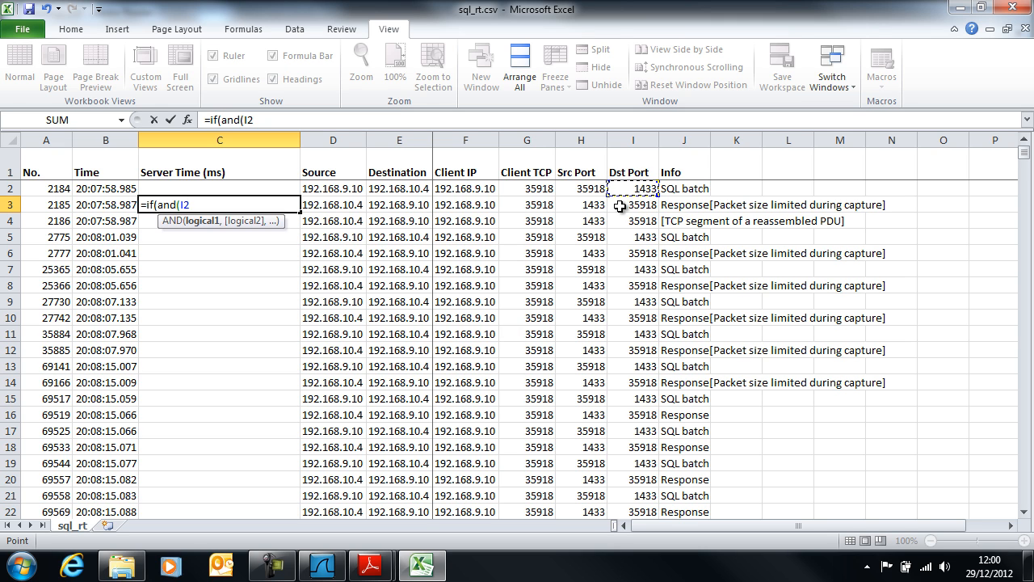
text(=)
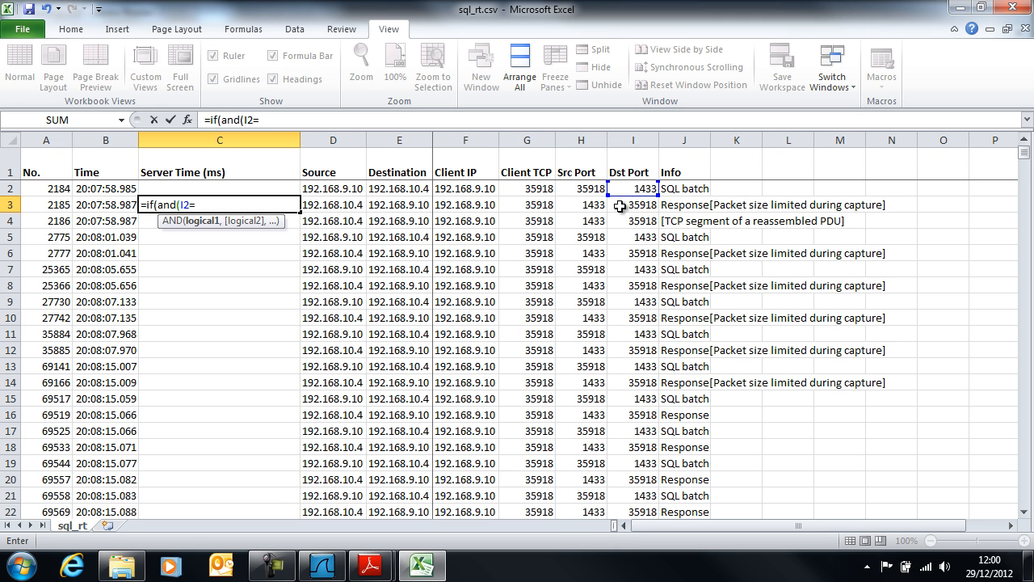
text(1433)
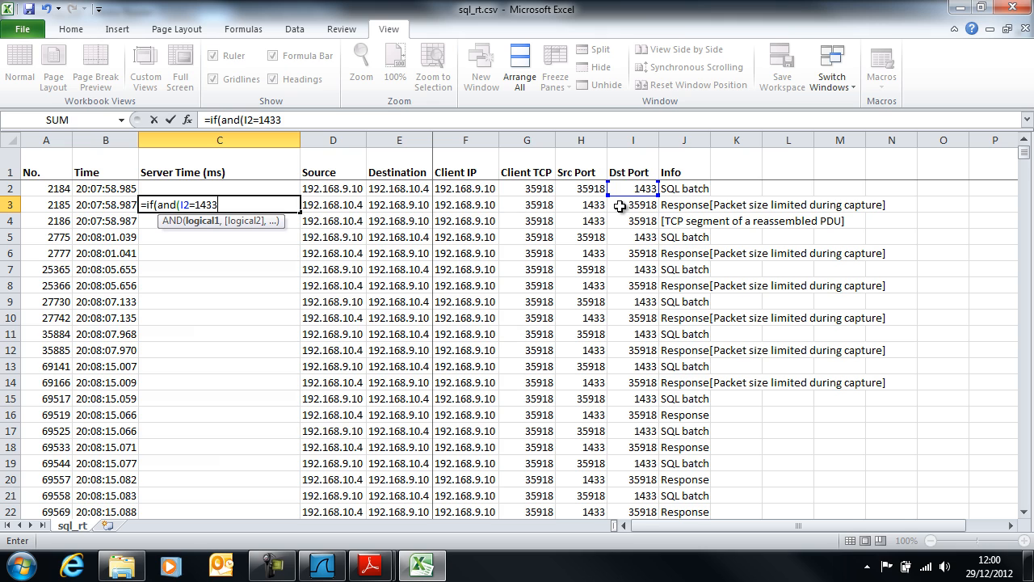
text(,)
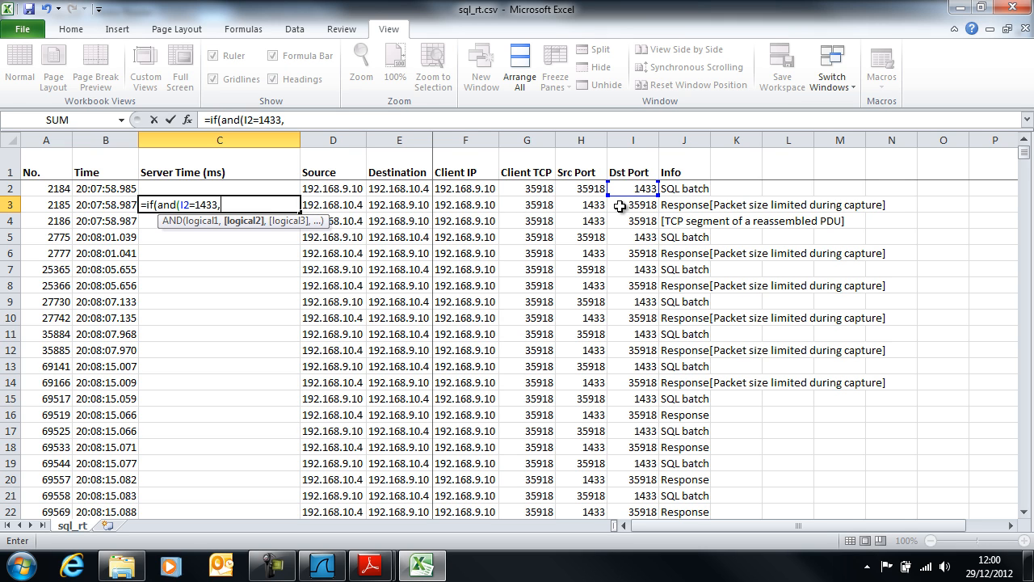
mouse_move(589, 204)
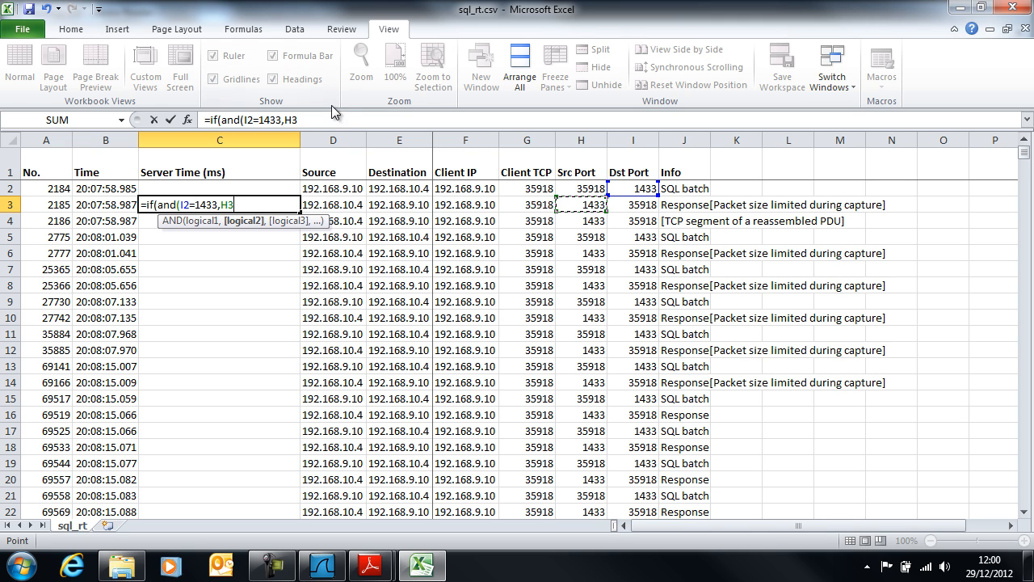
text(=)
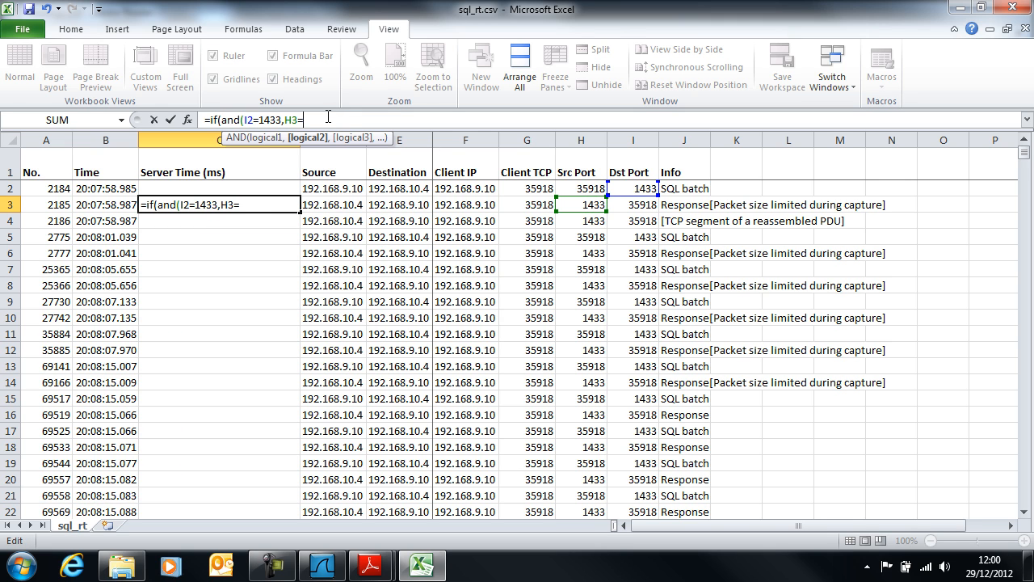
text(1433)
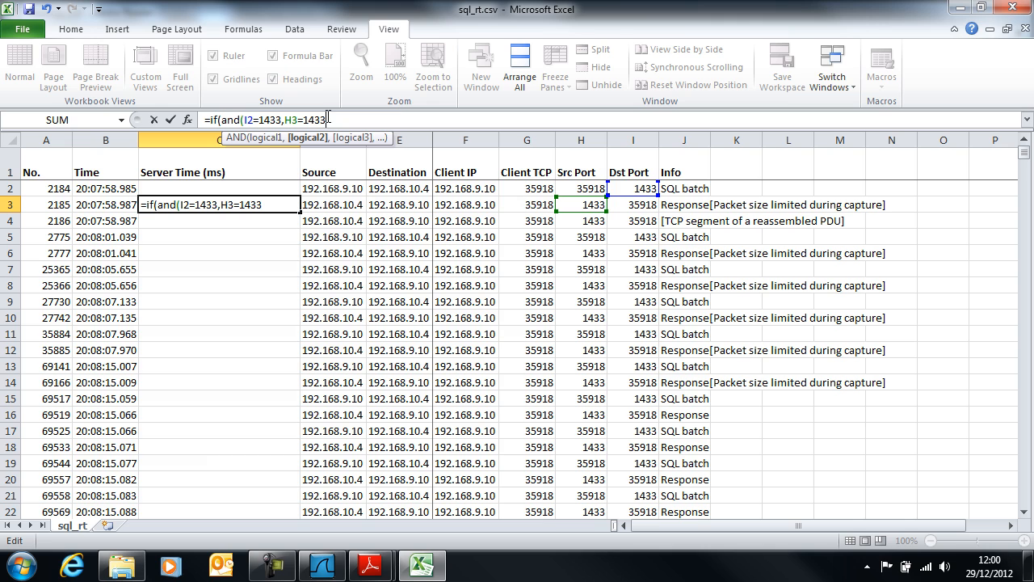
text(,)
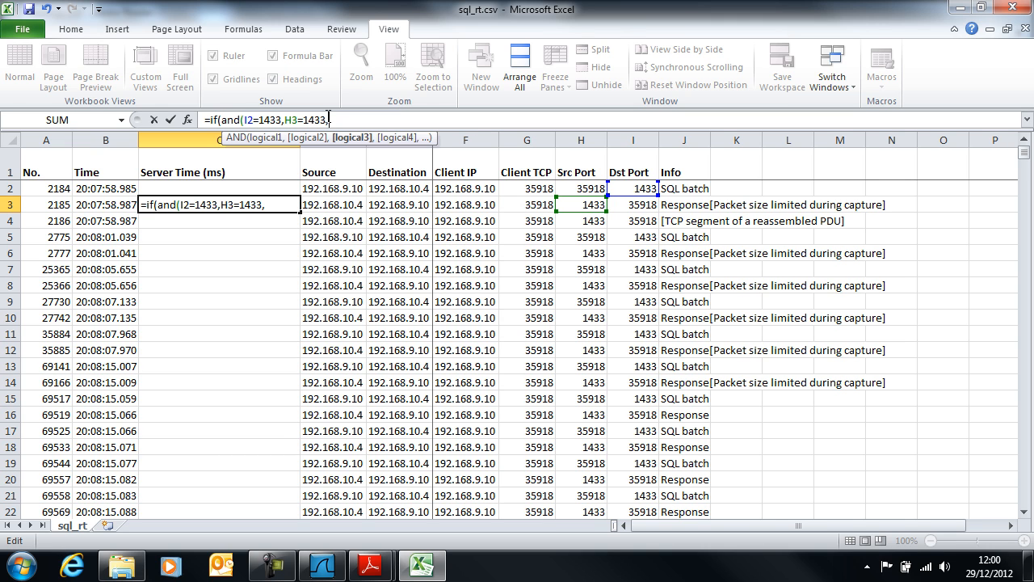
mouse_move(634, 222)
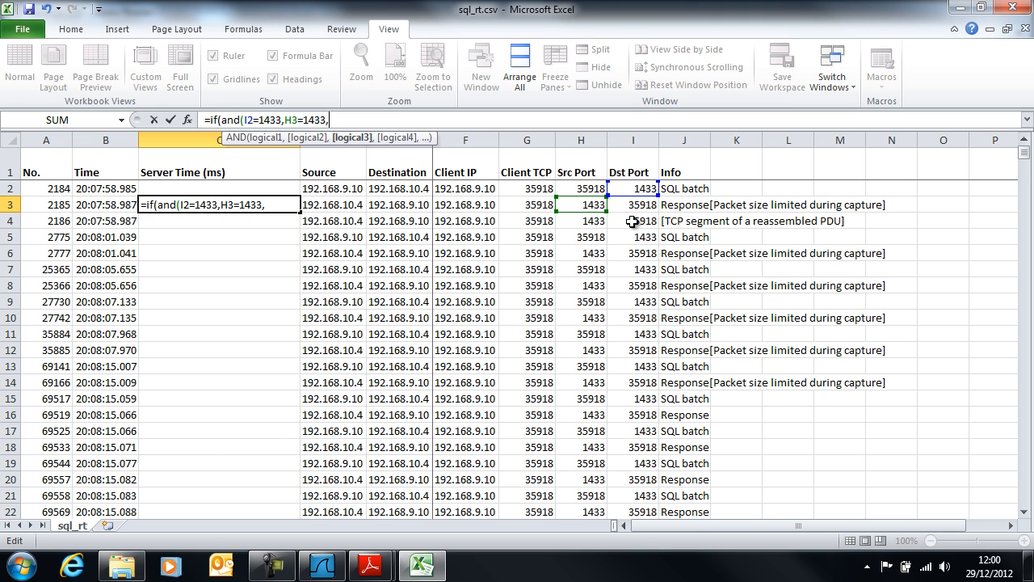
mouse_move(627, 213)
text(G2=)
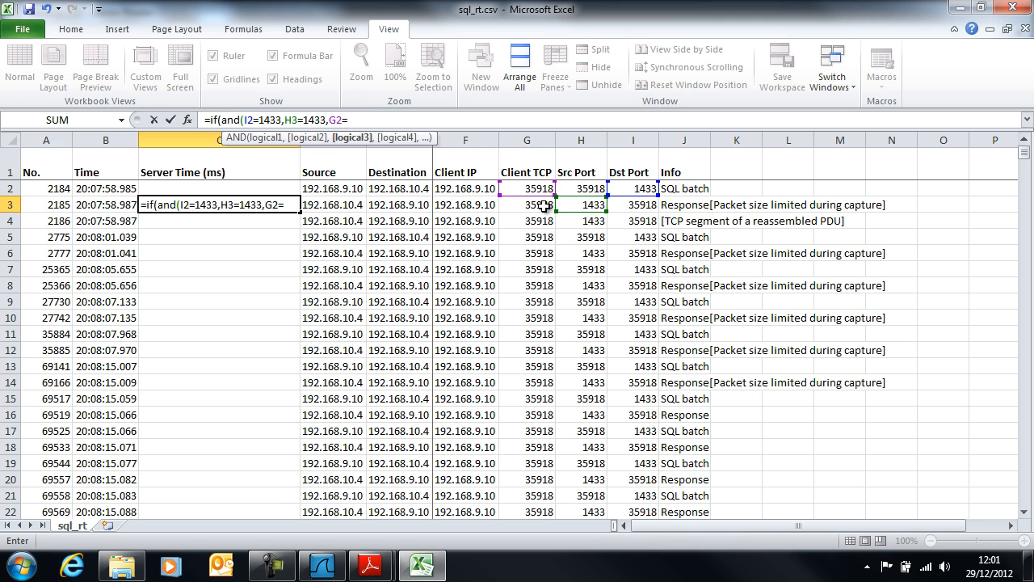
Complete C3 as =IF(AND(I2=1433,H3=1433,G2=G3),B3-B2,"") giving 00:00:00.002
click(527, 203)
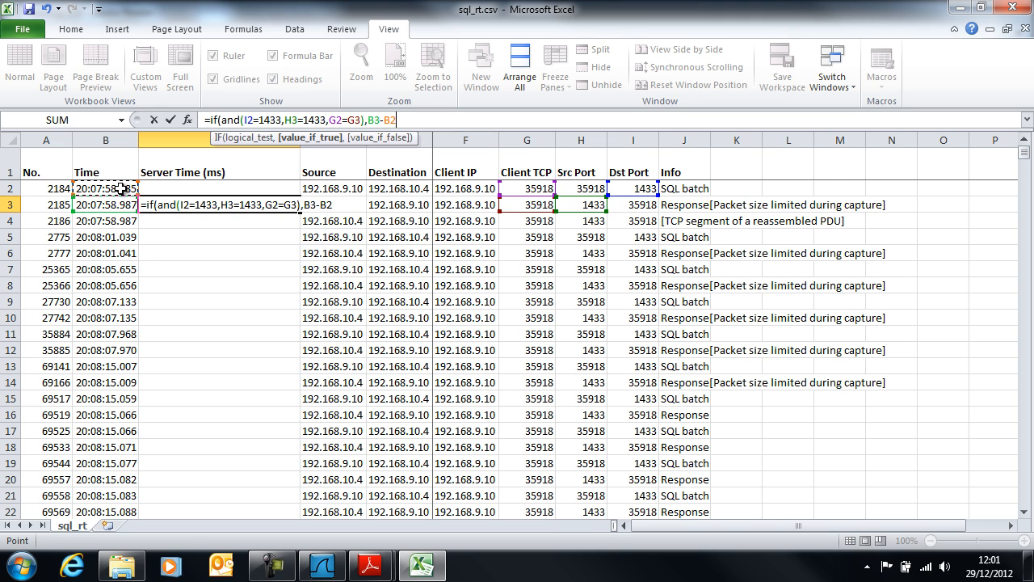
text(,)
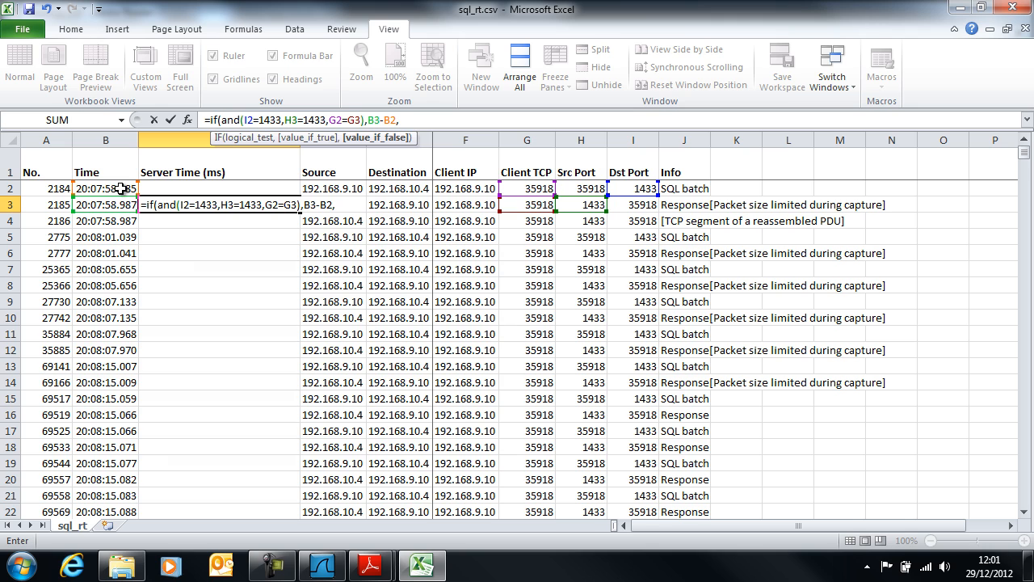
text(""))
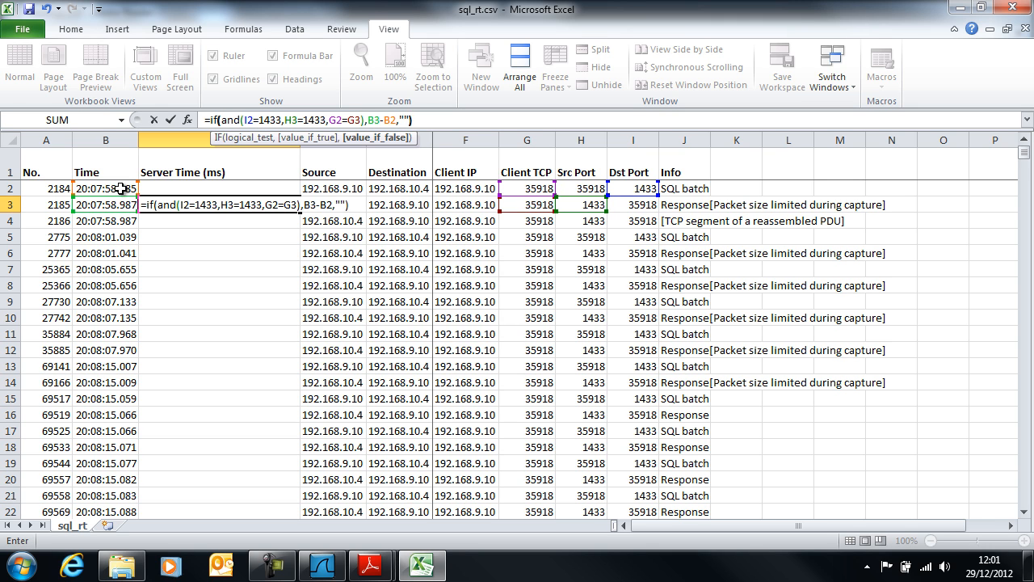
key(Return)
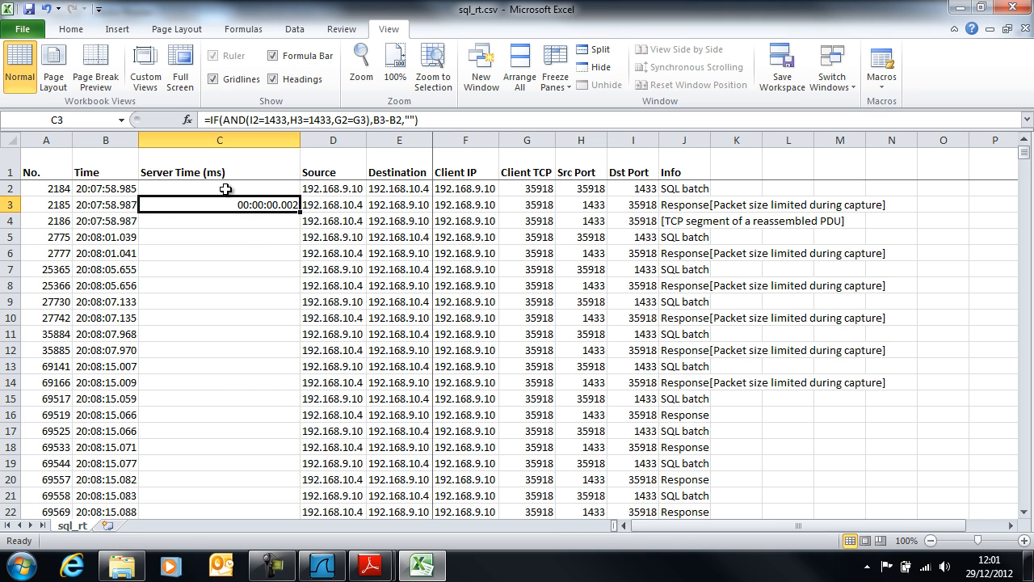
mouse_move(303, 141)
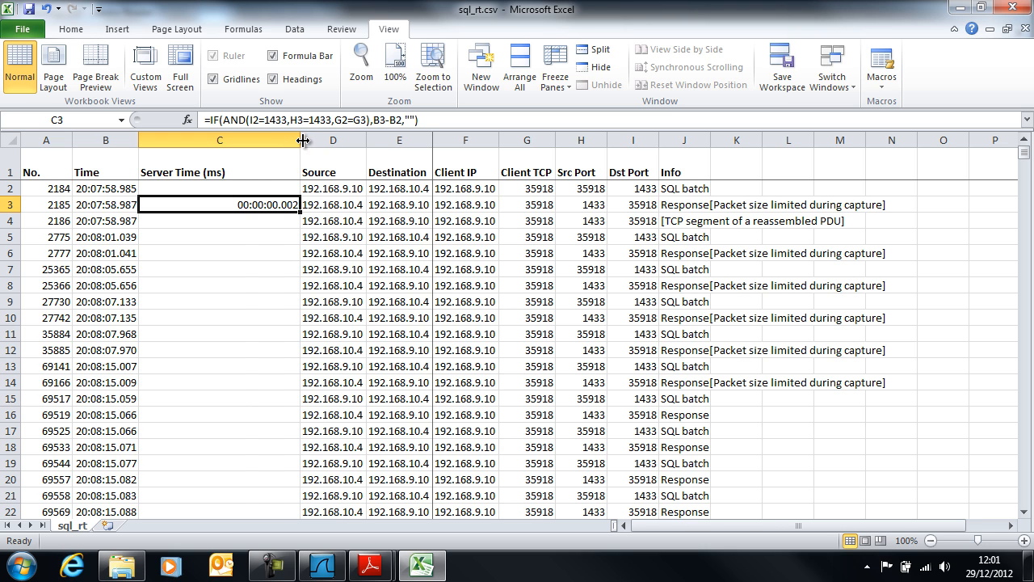
Narrow column C and enter 00:00:00.001 in N1 using C3's time format
drag(304, 141, 229, 140)
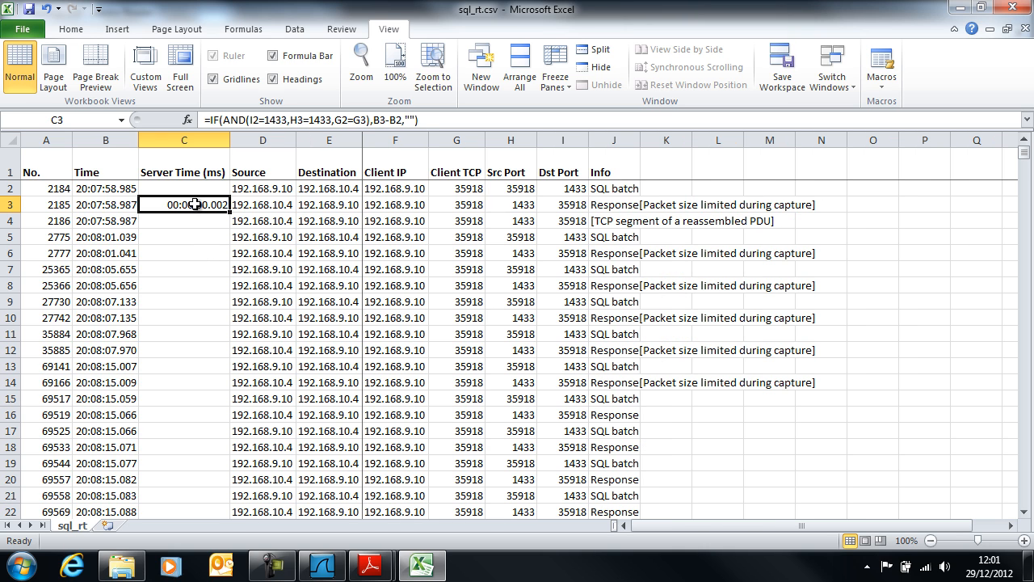
right_click(184, 203)
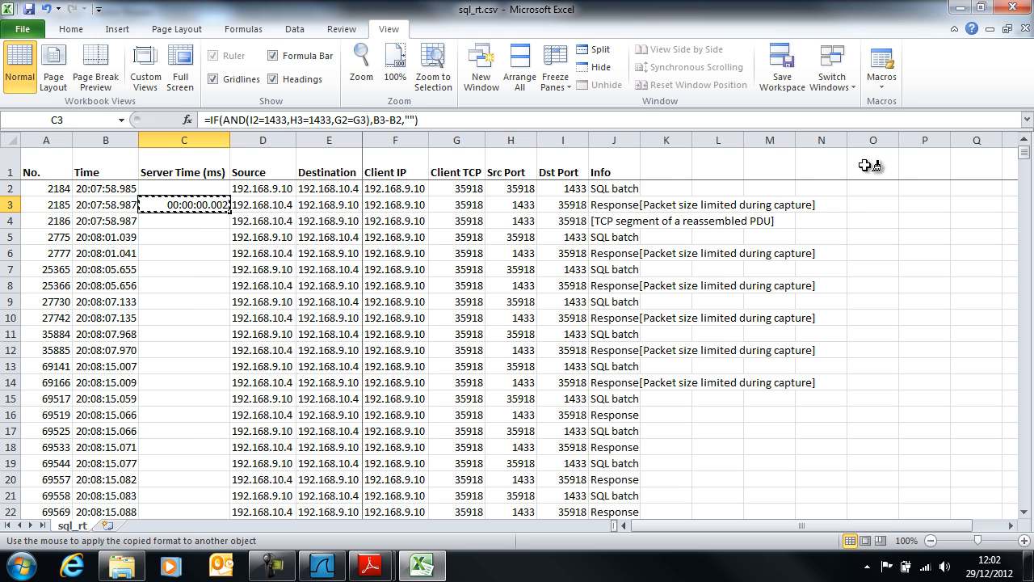
click(821, 155)
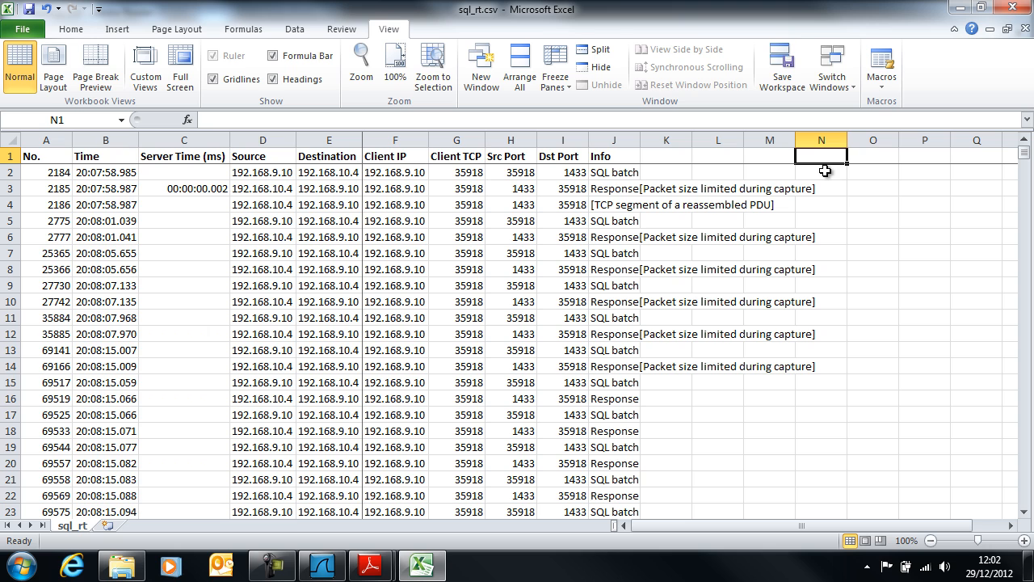
text(00:00:00.001)
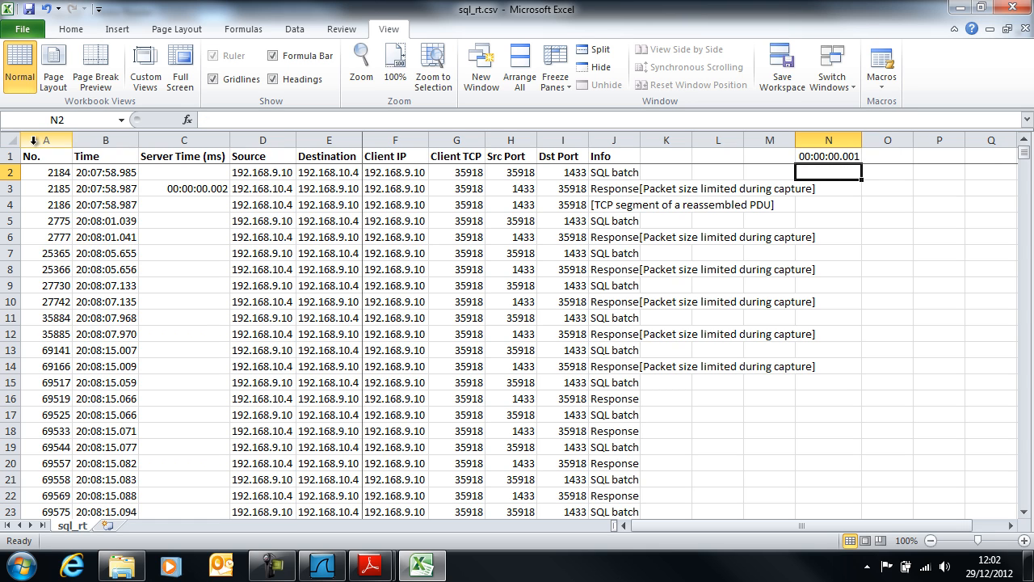
Change C3 to divide (B3-B2) by the absolute cell $N$1 and select column C
click(184, 187)
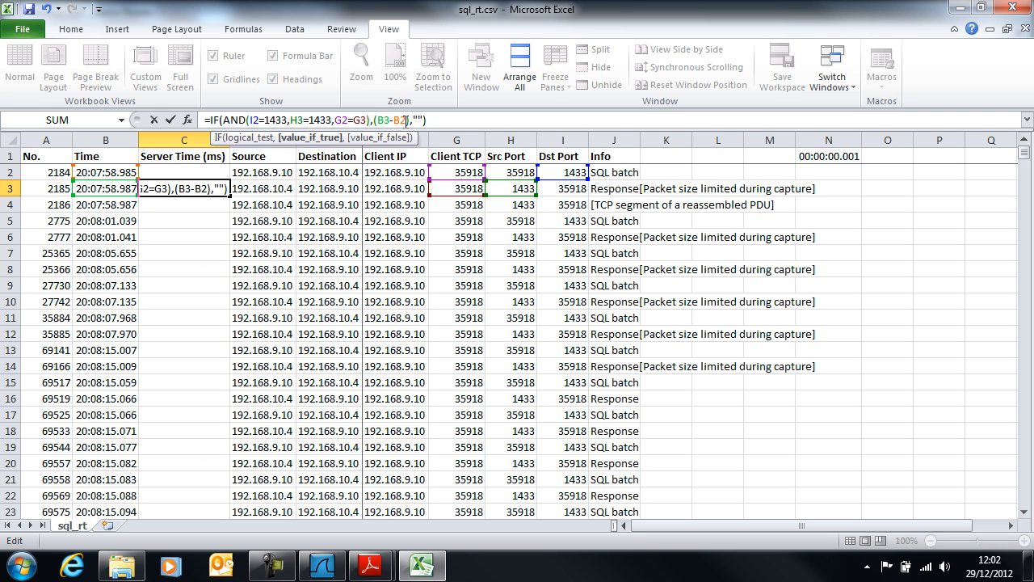
text(/N1)
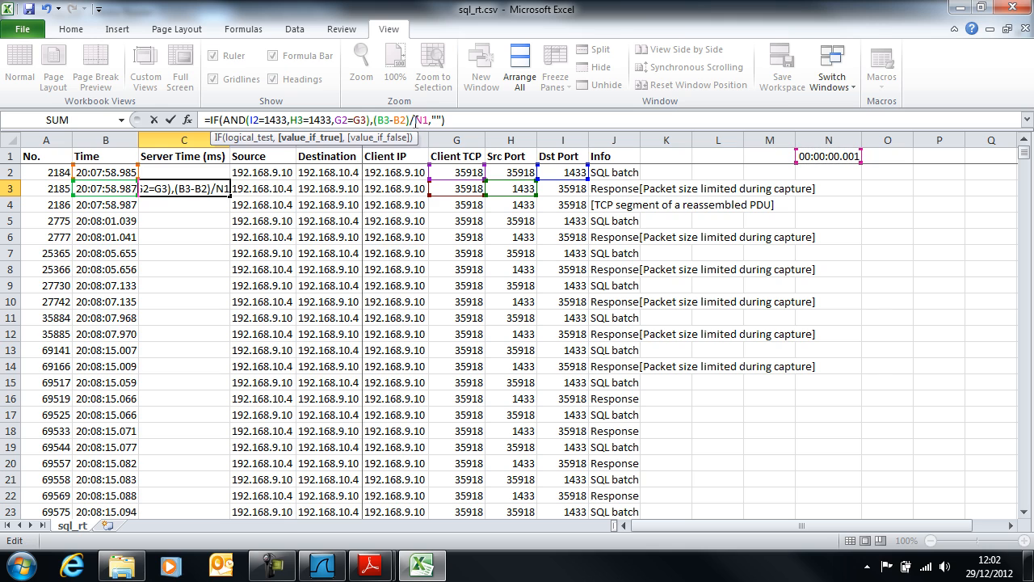
text($N$)
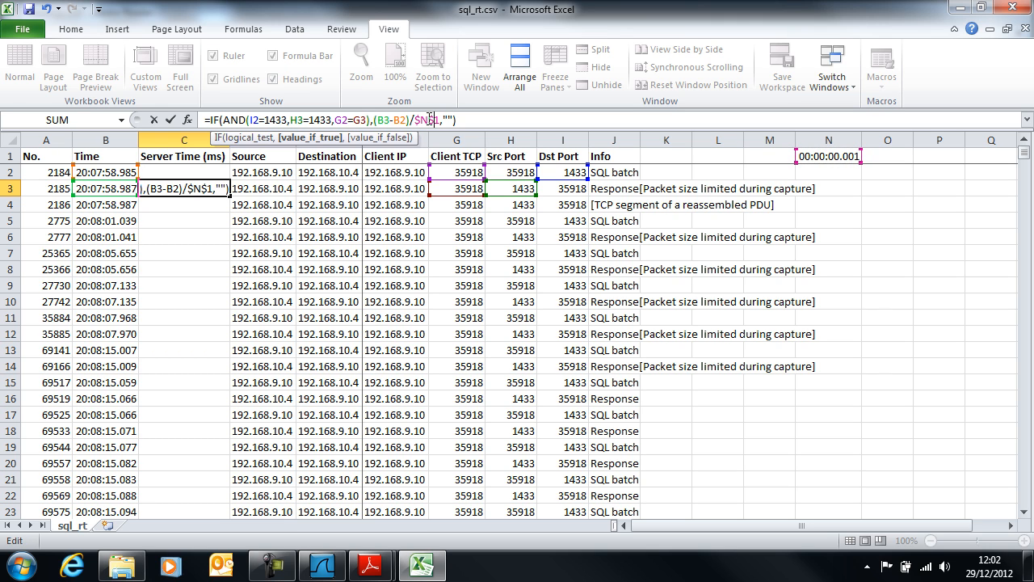
key(Return)
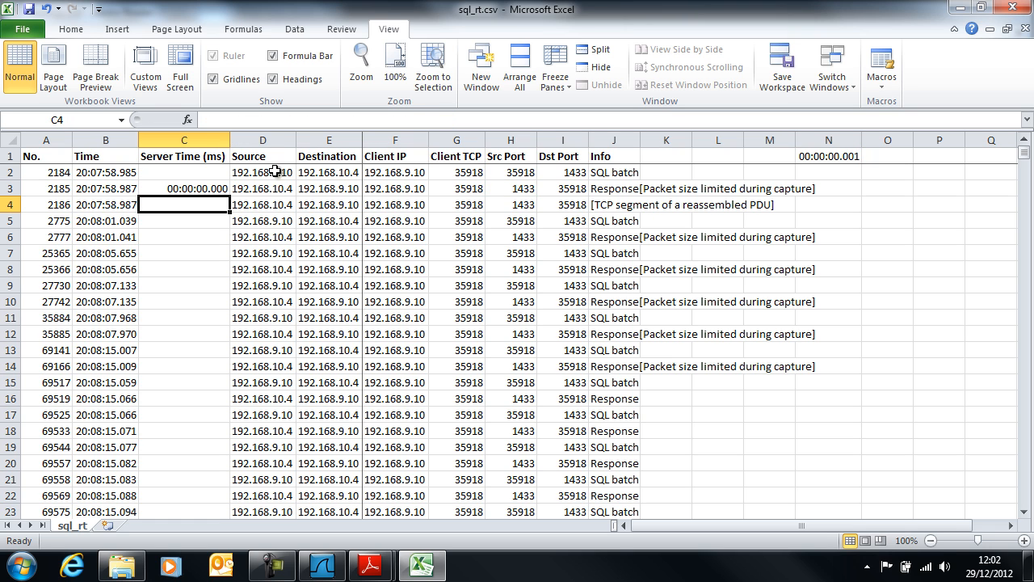
click(184, 139)
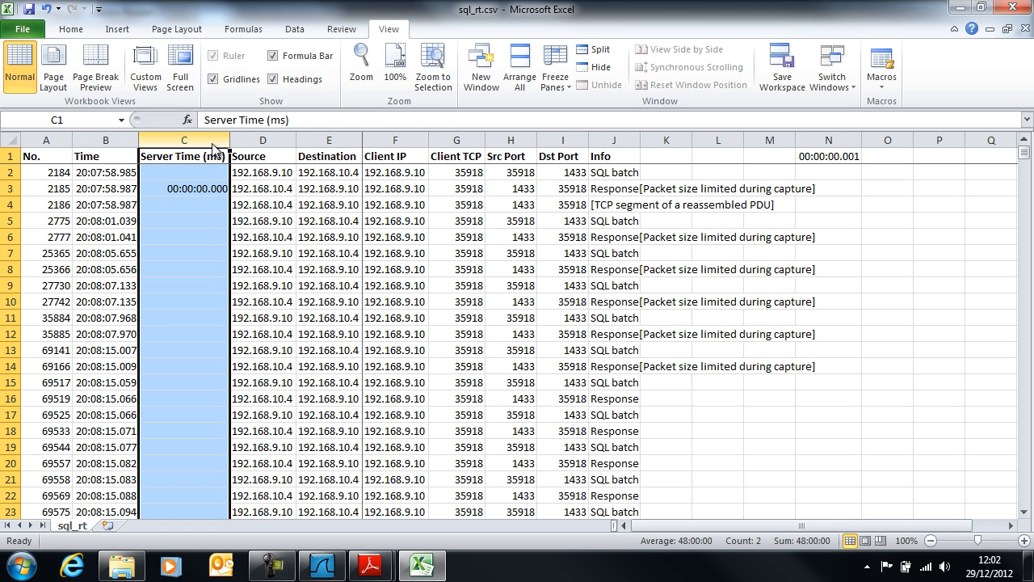
Format column C as Number with 0 decimals and 1000 separator, so C3 shows 2
right_click(184, 148)
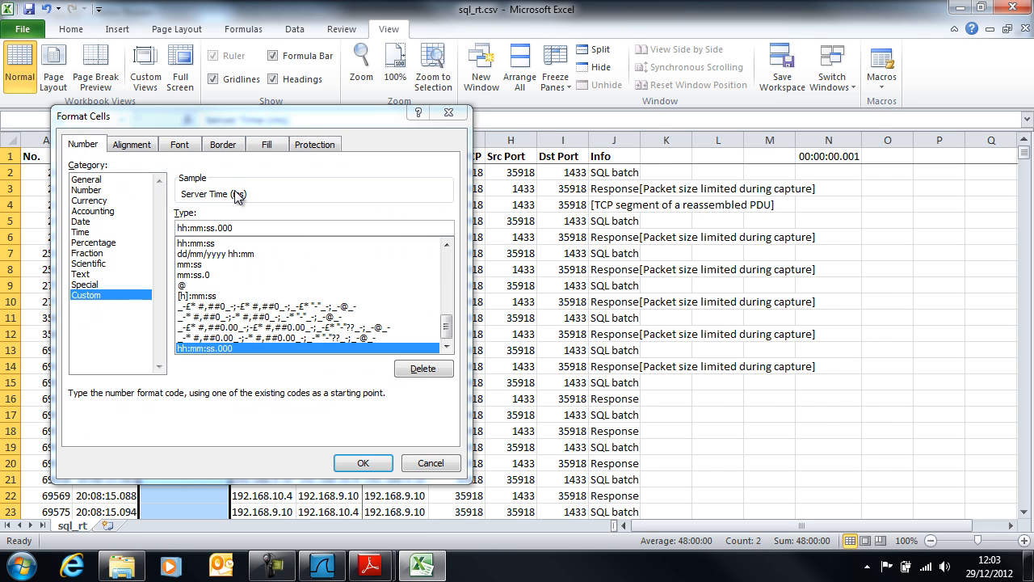
mouse_move(91, 188)
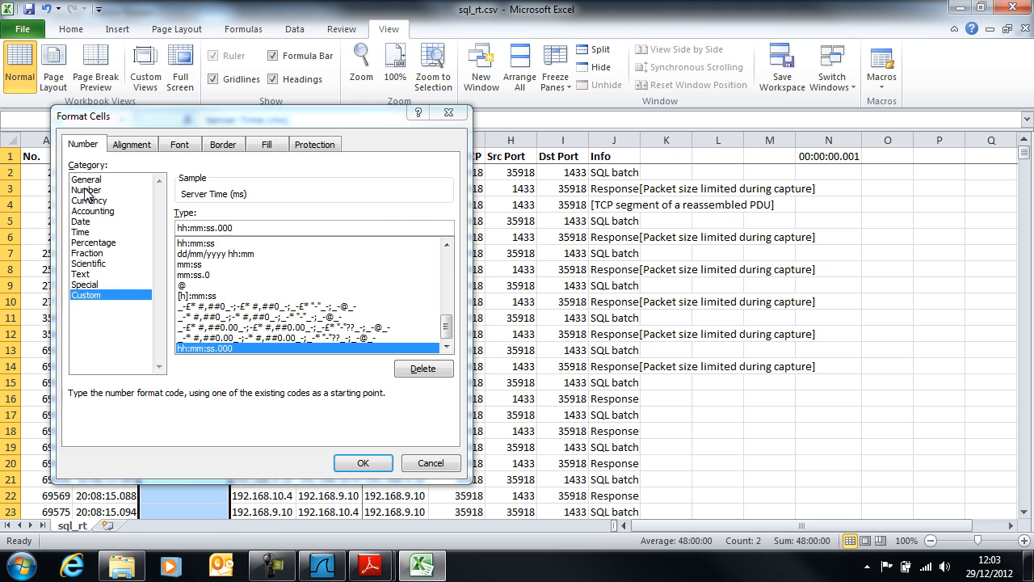
click(87, 189)
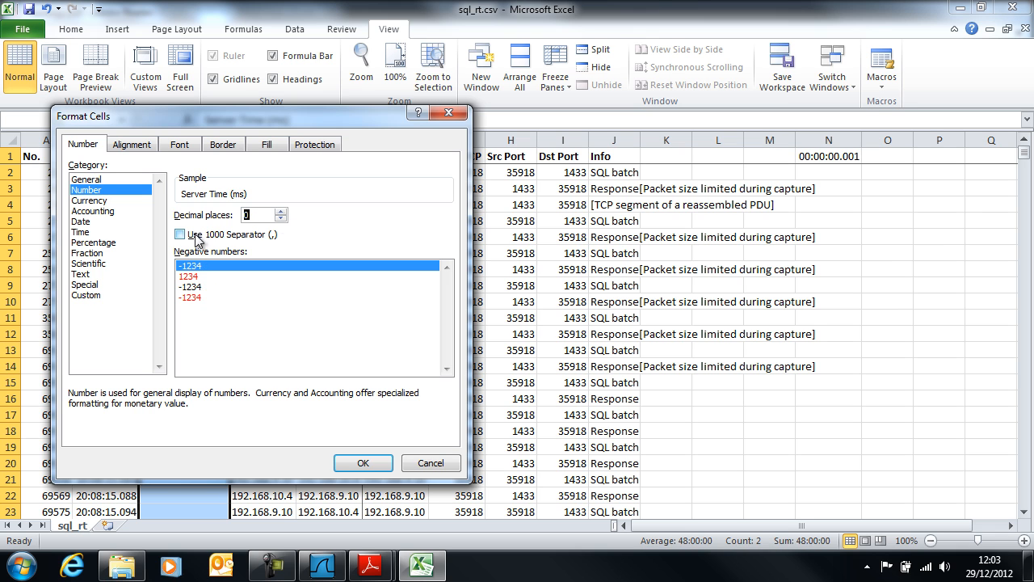
click(179, 233)
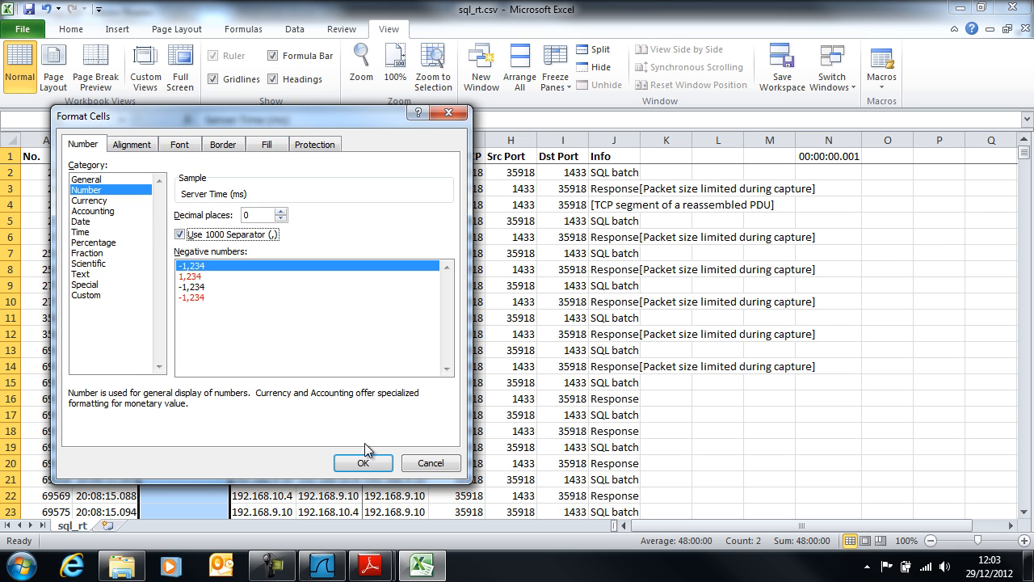
click(362, 462)
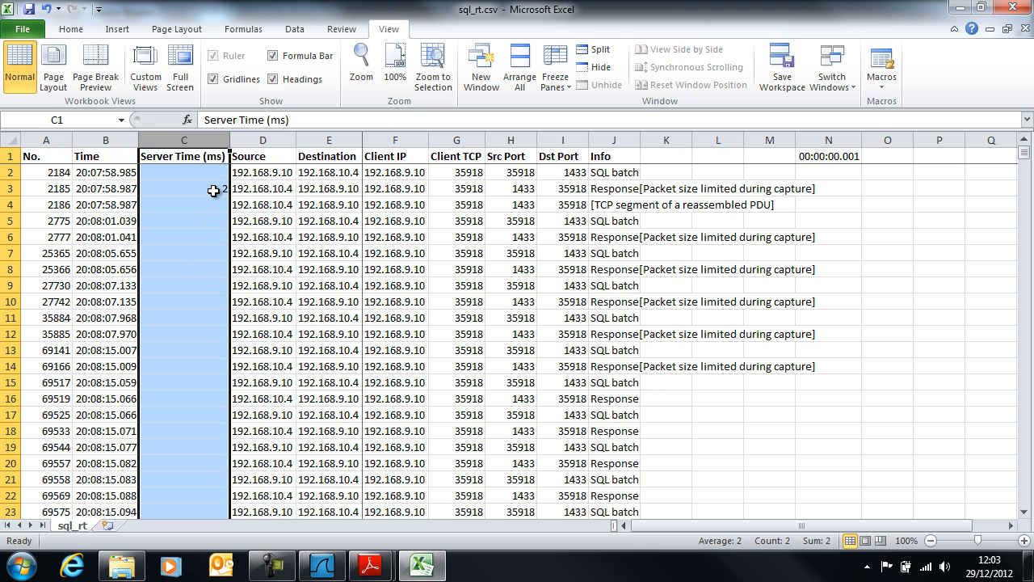
Review the C3 response-time formula and insert a blank column D after Server Time (ms)
click(184, 187)
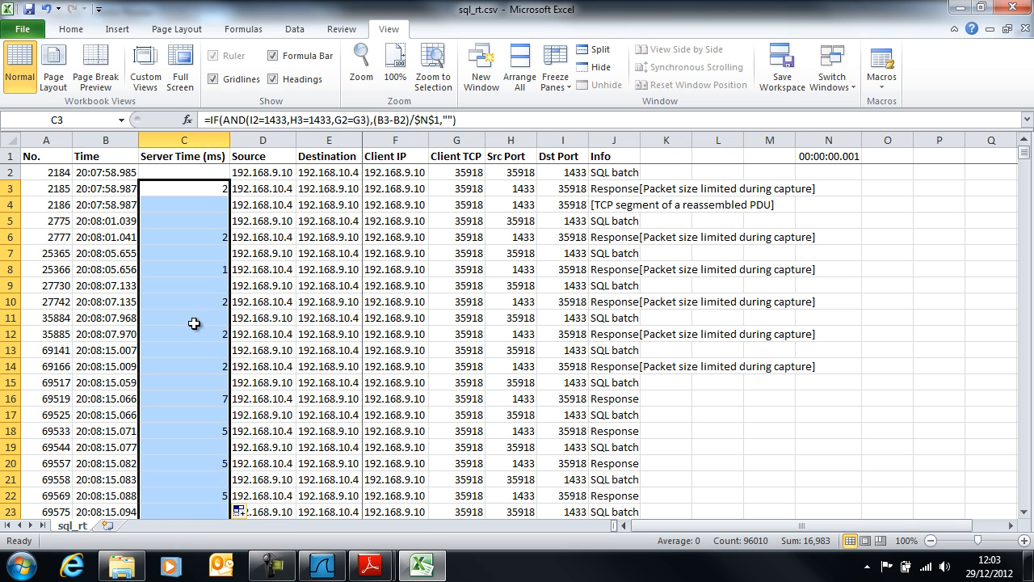
mouse_move(165, 340)
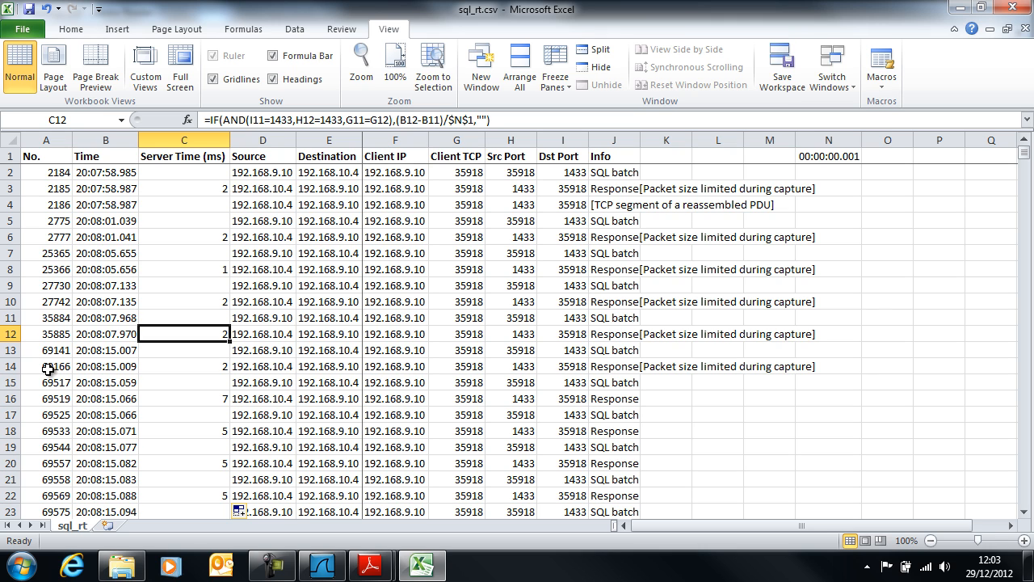
click(184, 187)
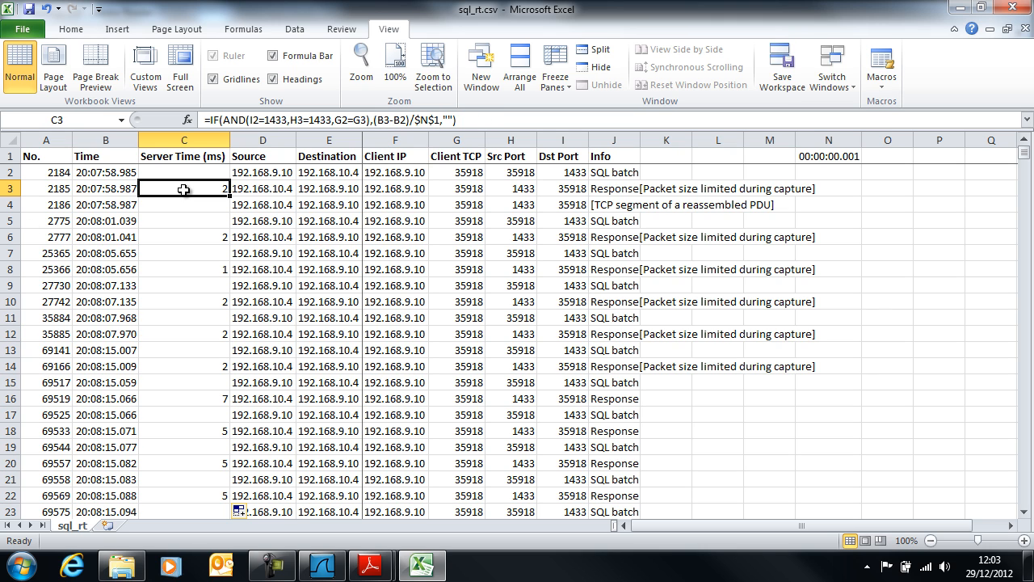
mouse_move(236, 214)
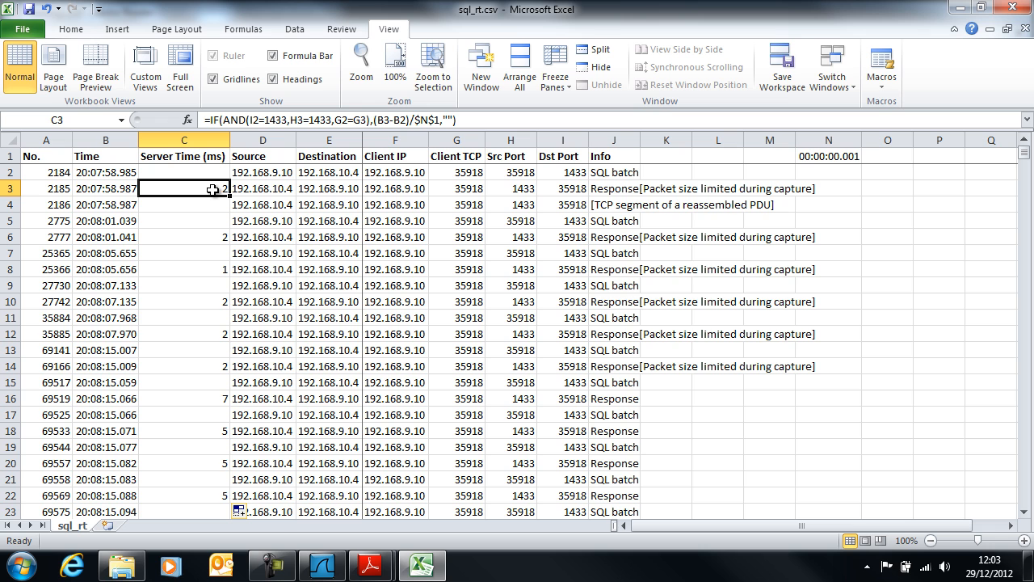
click(261, 139)
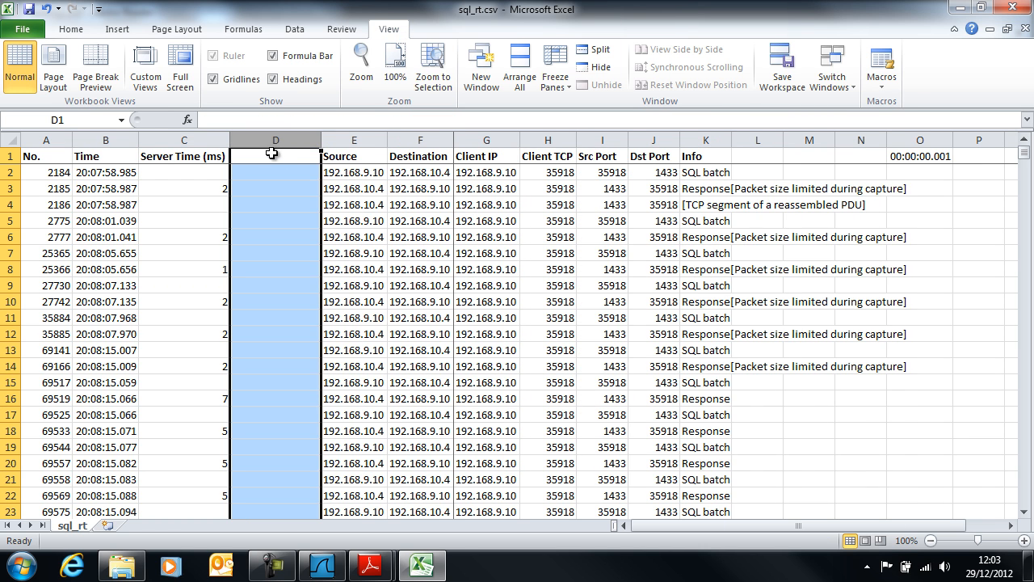
Copy column C and paste it into column D as values only
click(184, 155)
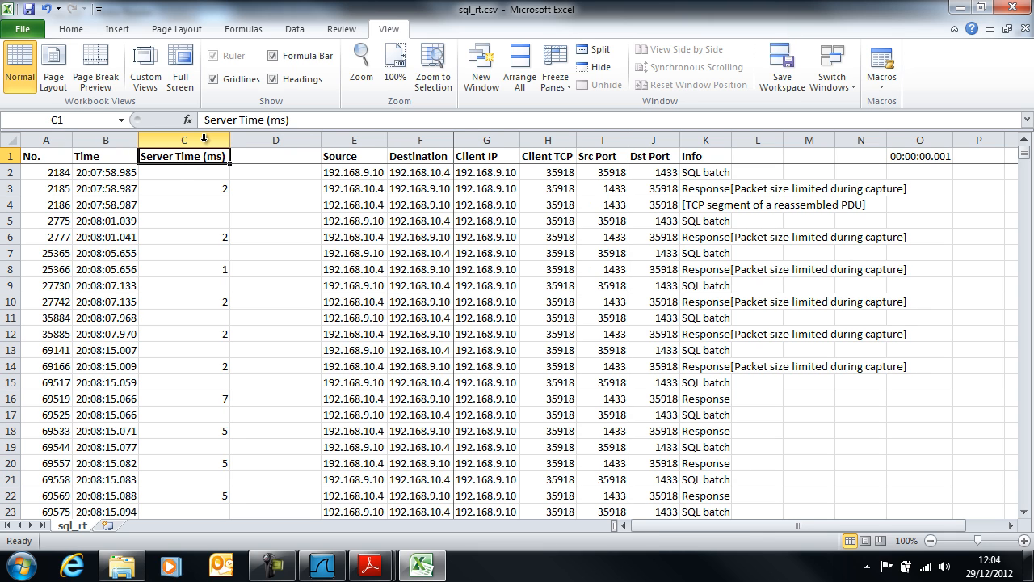
click(184, 139)
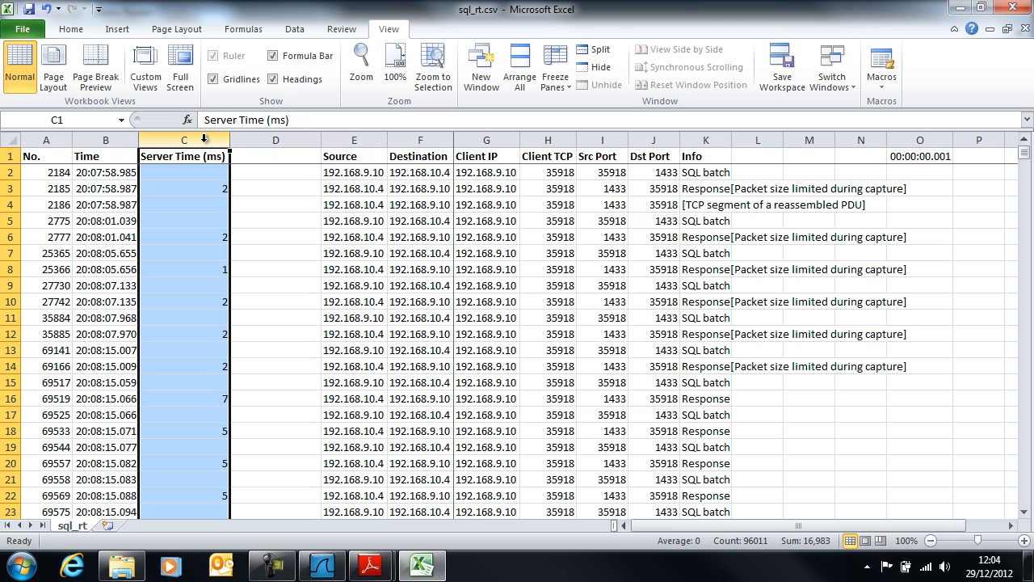
key(ctrl+c)
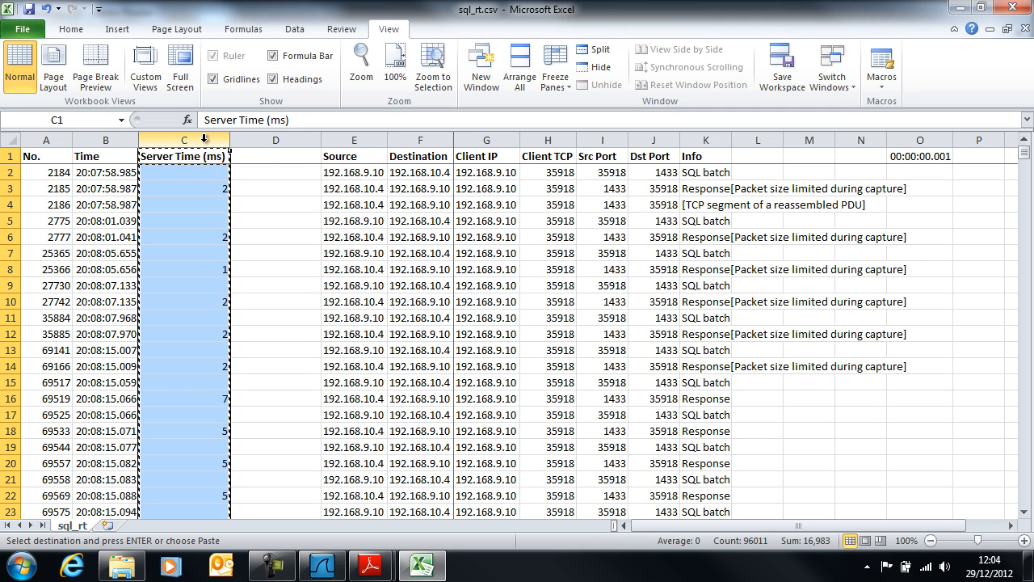
click(275, 155)
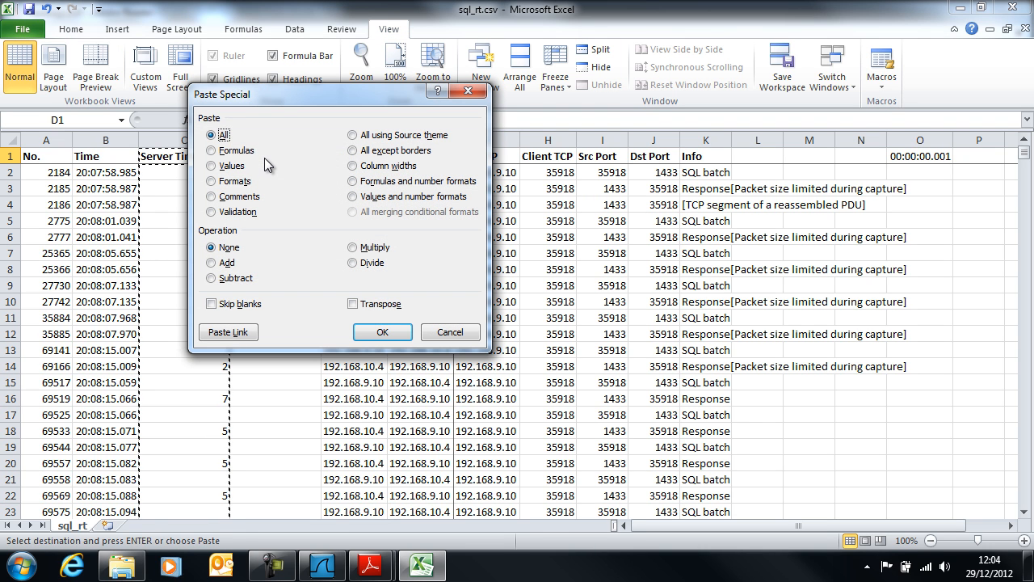
click(211, 165)
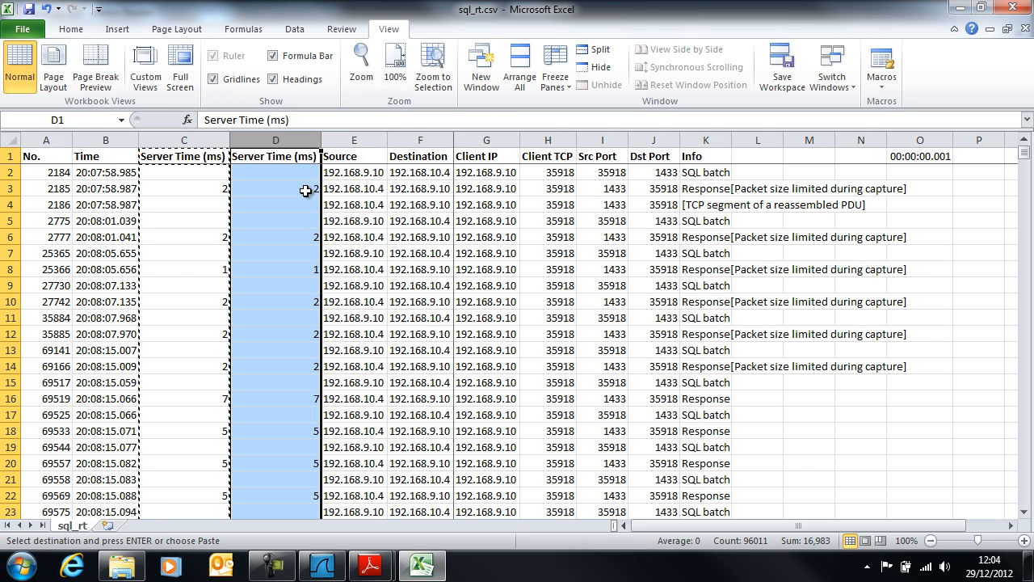
click(184, 188)
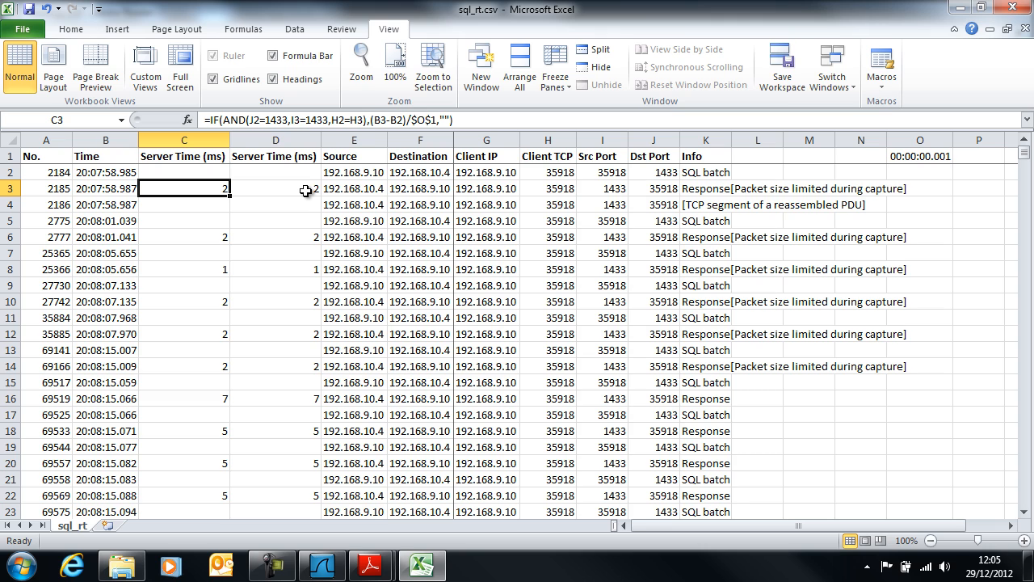
Confirm D3 holds a plain value and delete the original formula column C
click(274, 188)
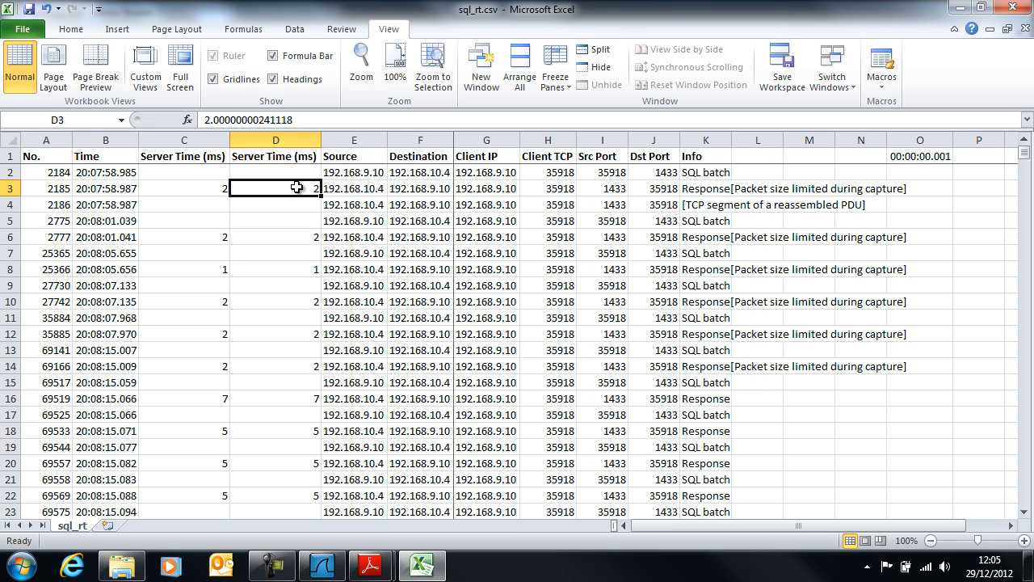
click(184, 139)
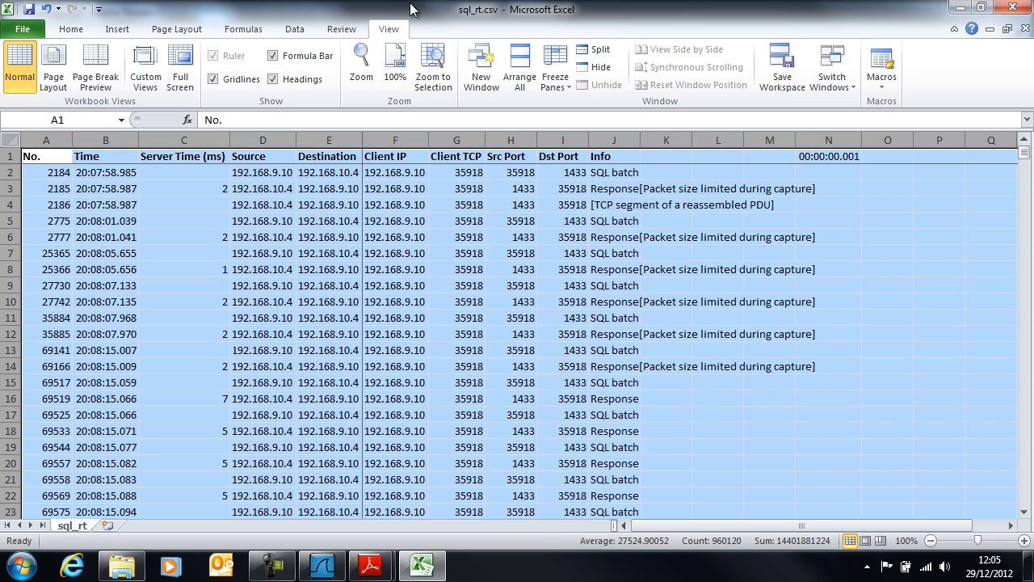
Remove the extra sort levels and sort the sheet by No. smallest to largest
click(294, 29)
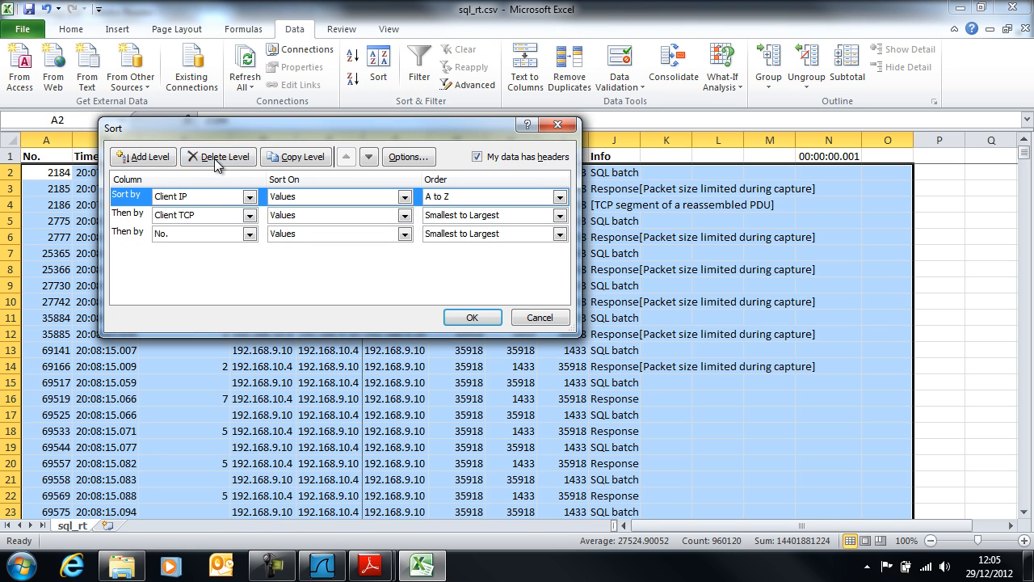
click(218, 155)
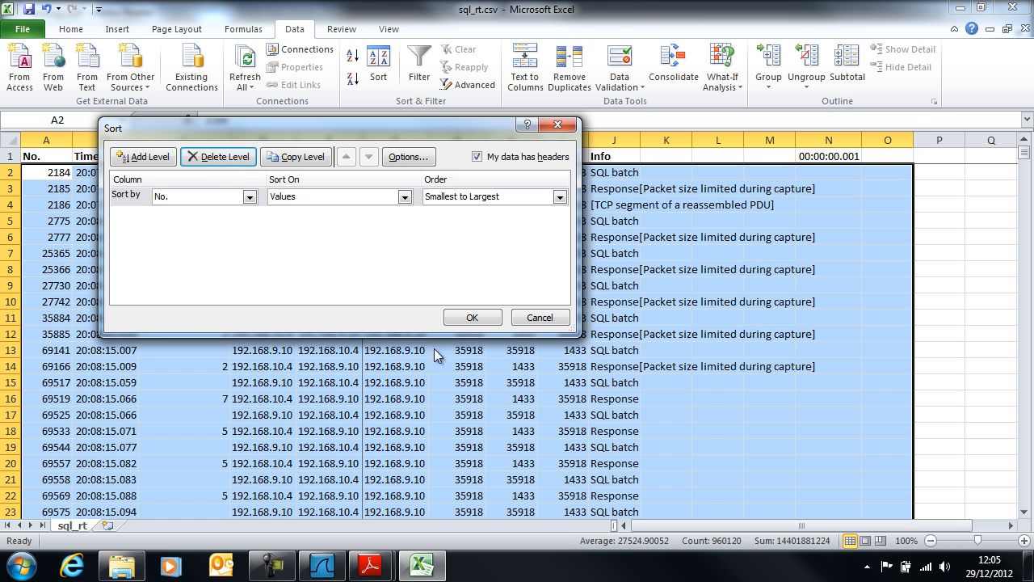
click(472, 317)
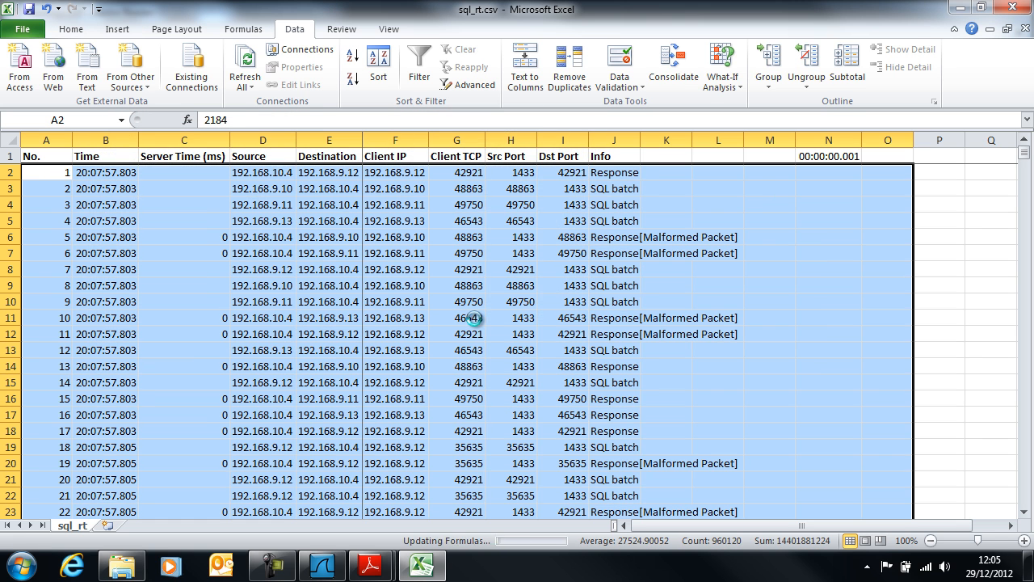
Check a Server Time (ms) value and begin selecting that column
click(185, 269)
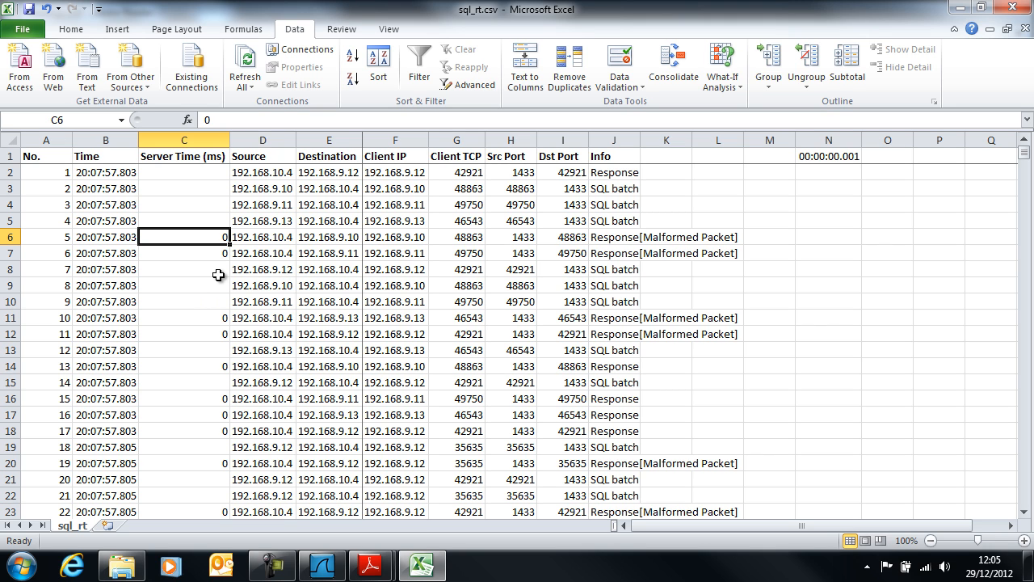
mouse_move(224, 212)
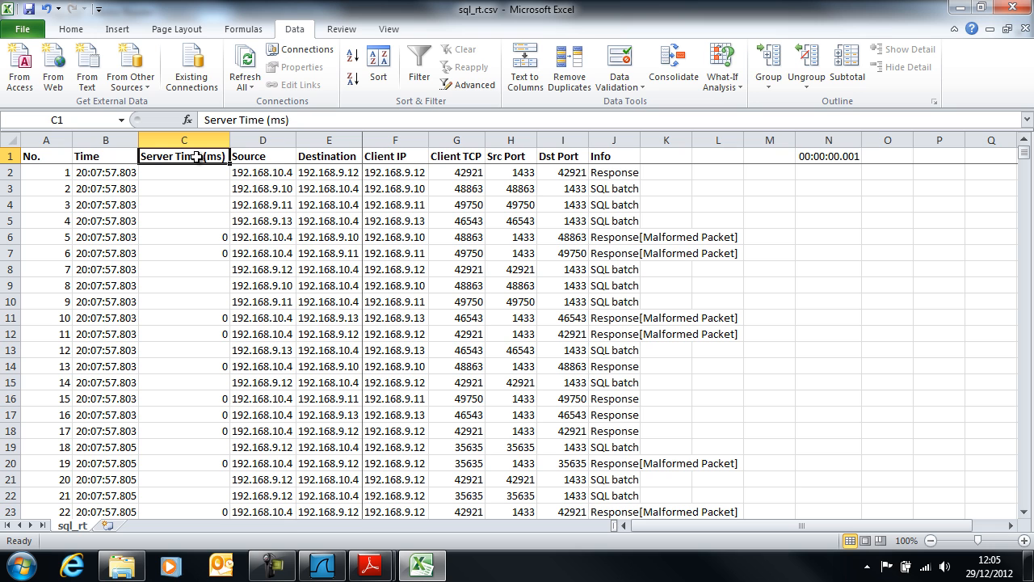
click(189, 139)
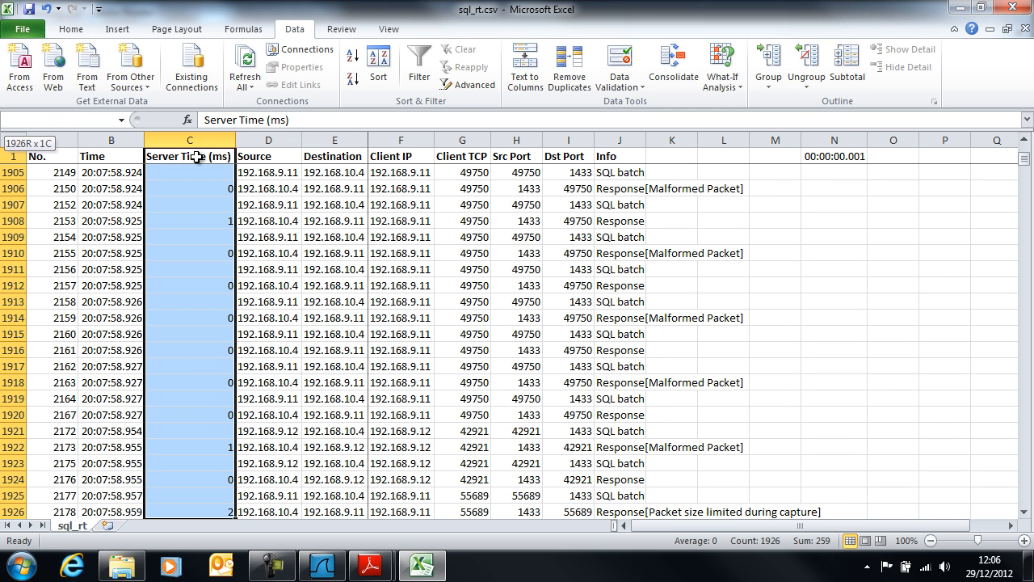
Extend the Server Time (ms) selection from C1 down toward row 96012
scroll(down, 3)
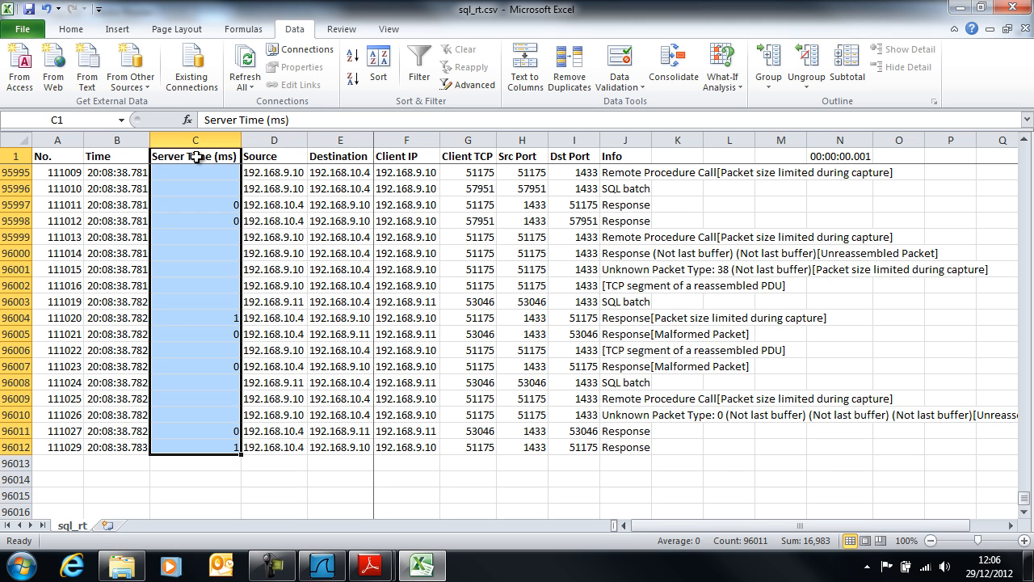
mouse_move(242, 29)
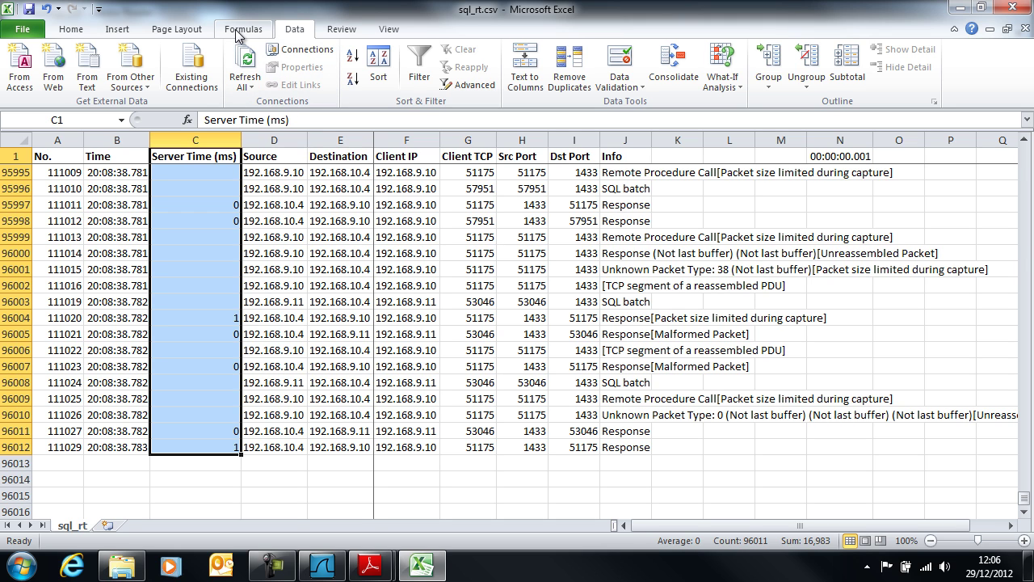
mouse_move(116, 29)
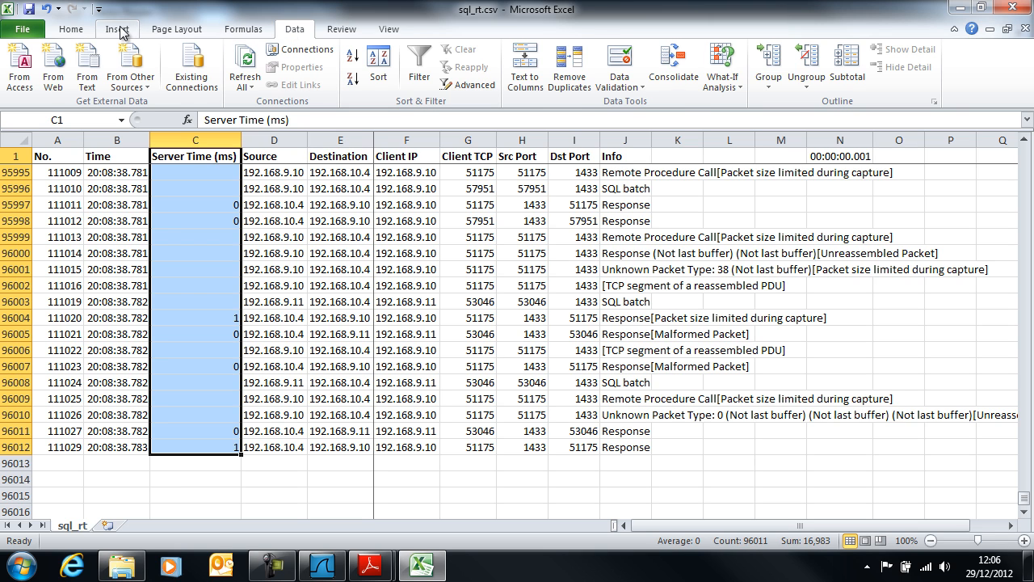
Insert an embedded scatter chart from the Server Time (ms) column
click(116, 29)
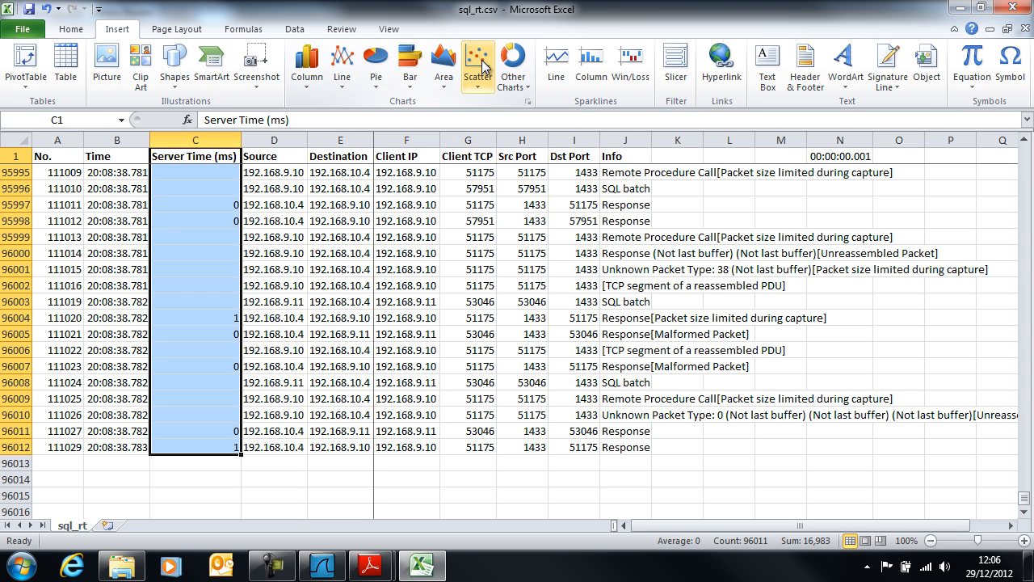
mouse_move(257, 159)
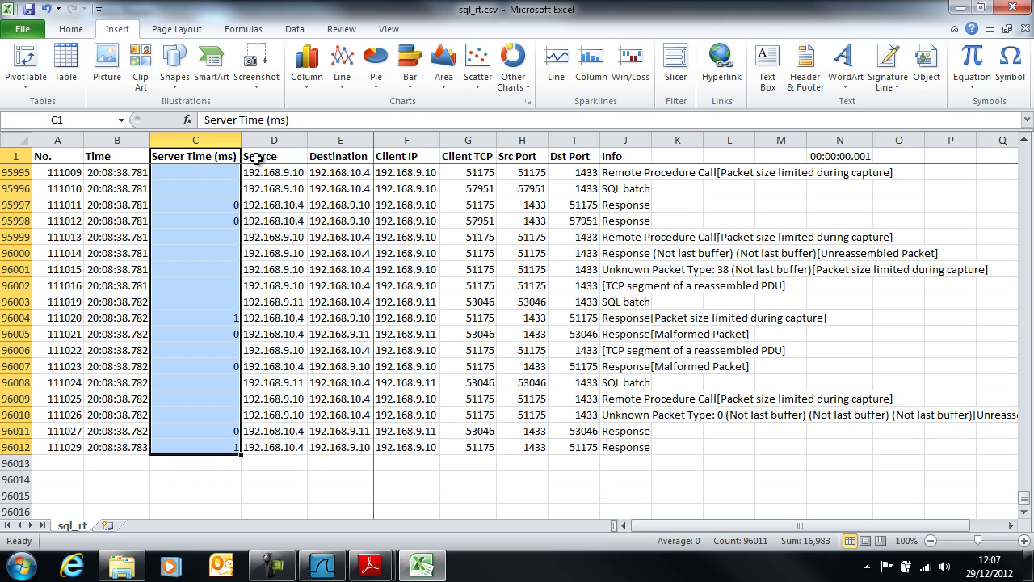
mouse_move(225, 243)
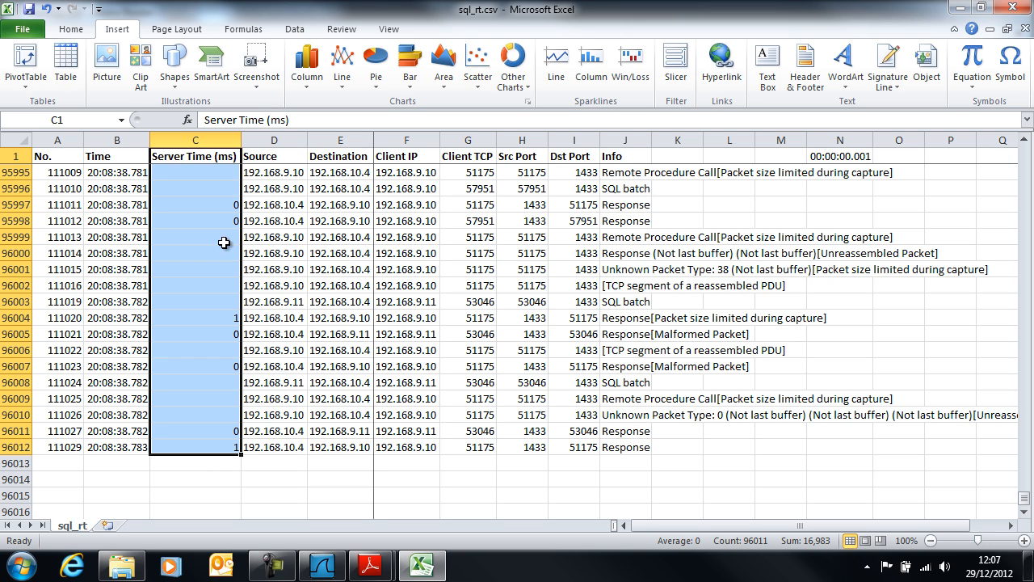
mouse_move(482, 127)
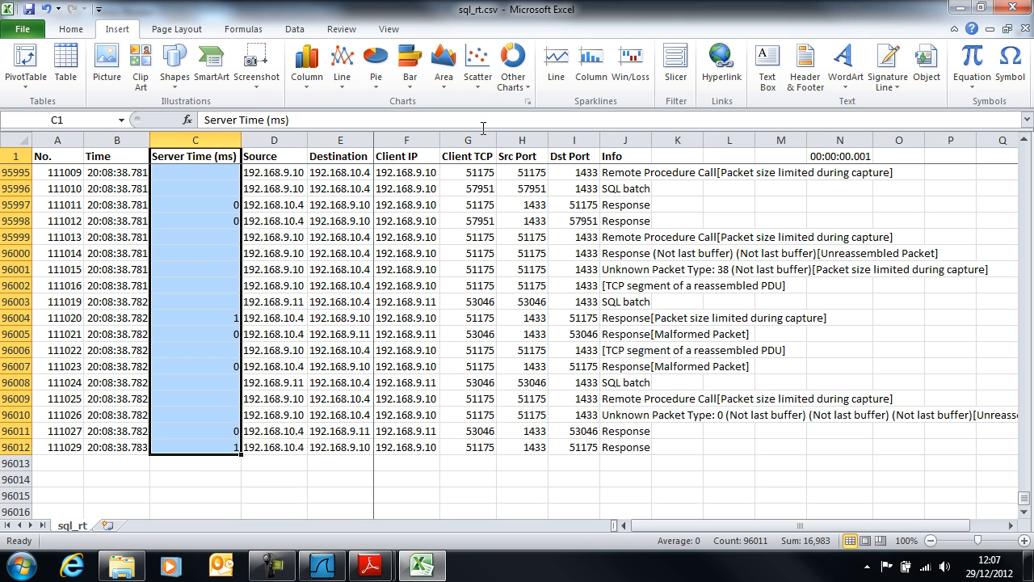
click(479, 64)
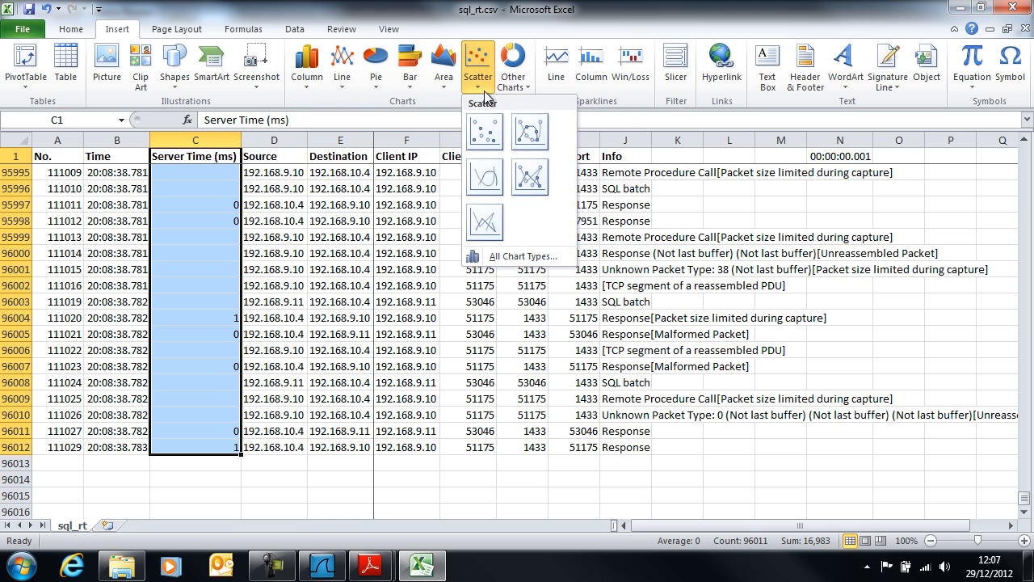
click(483, 129)
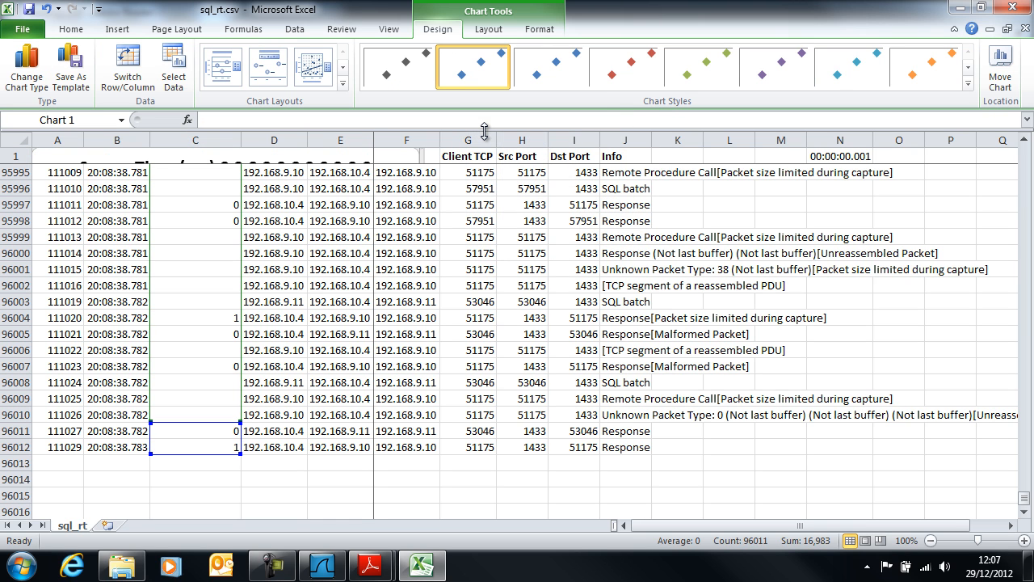
mouse_move(375, 175)
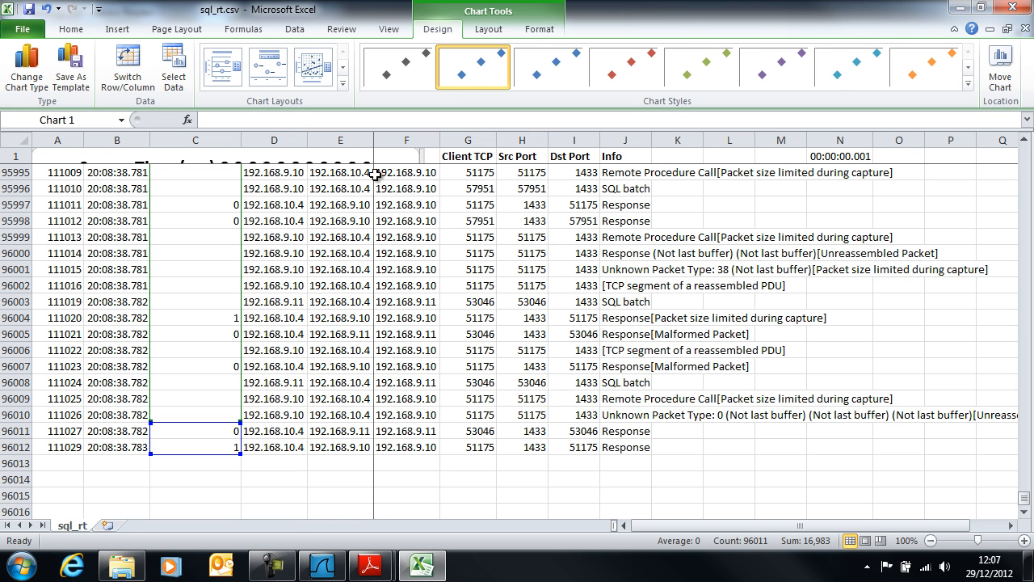
mouse_move(404, 159)
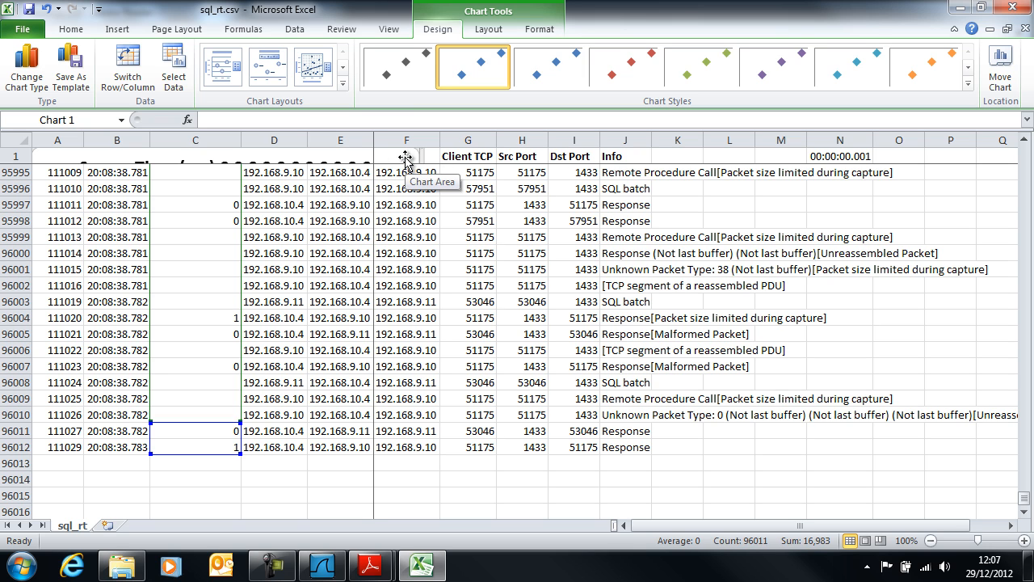
Move the chart to a new sheet Chart1 and return to the sql_rt sheet
right_click(408, 160)
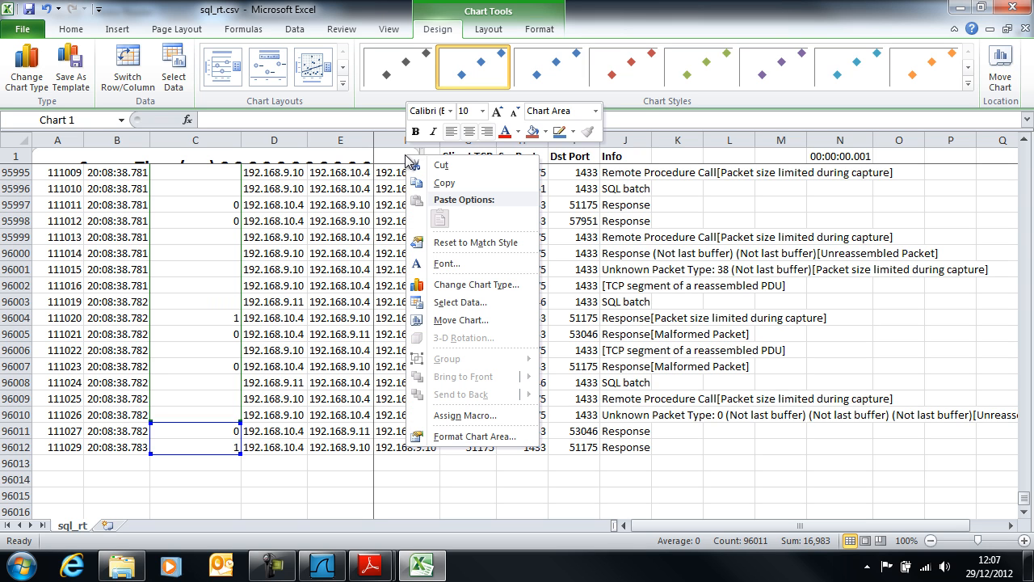
mouse_move(459, 320)
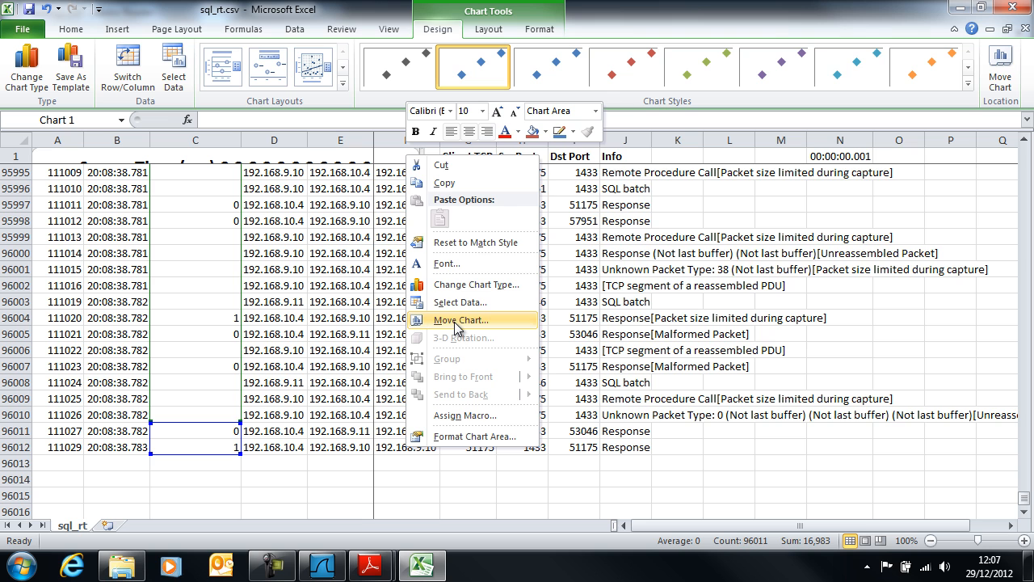
click(462, 320)
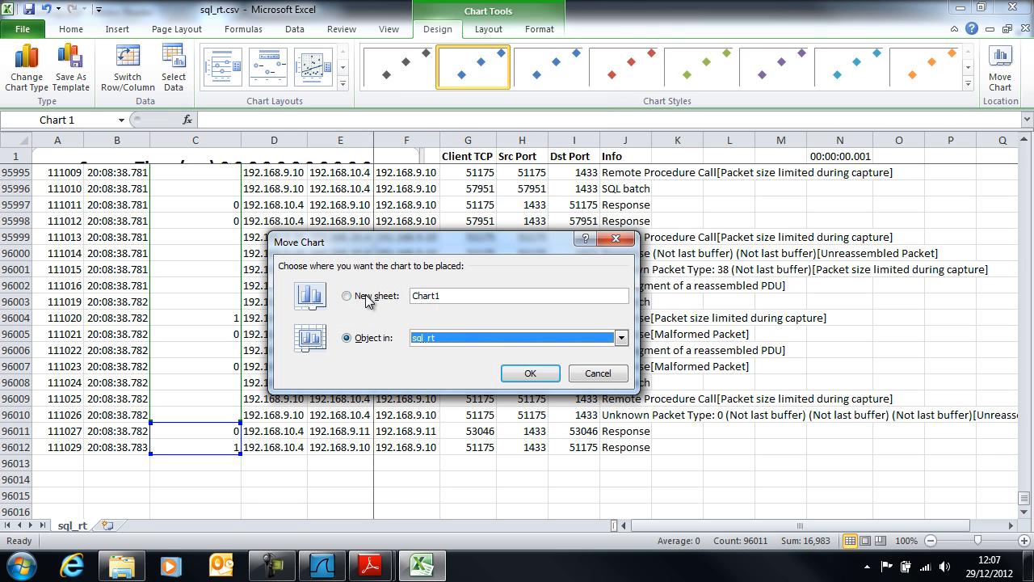
click(530, 371)
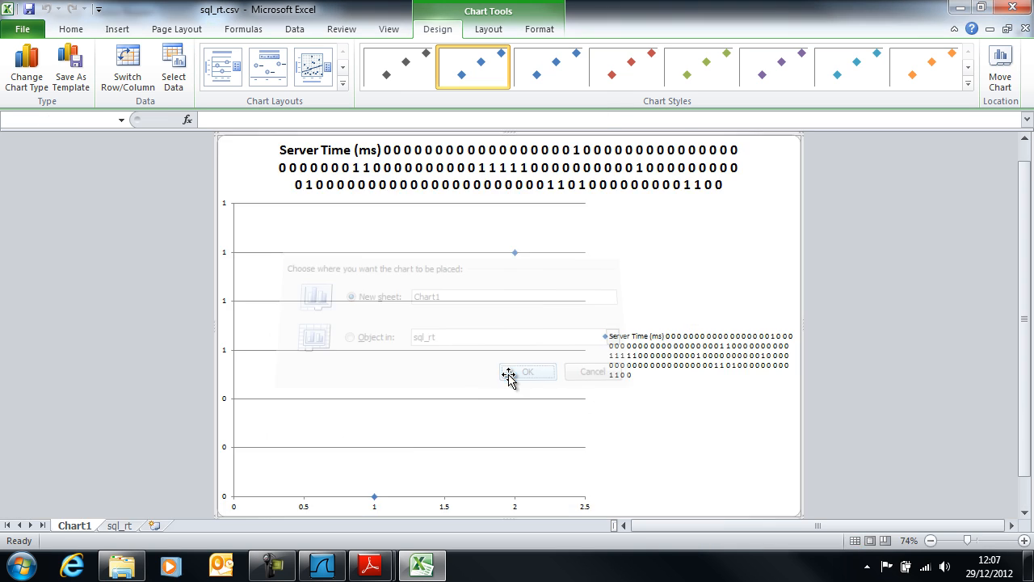
click(527, 371)
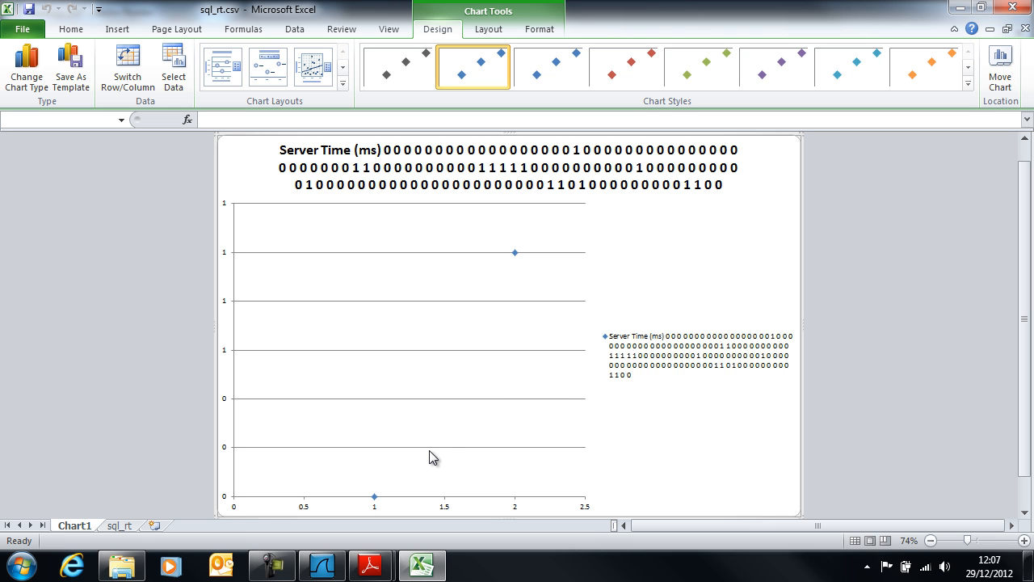
click(119, 525)
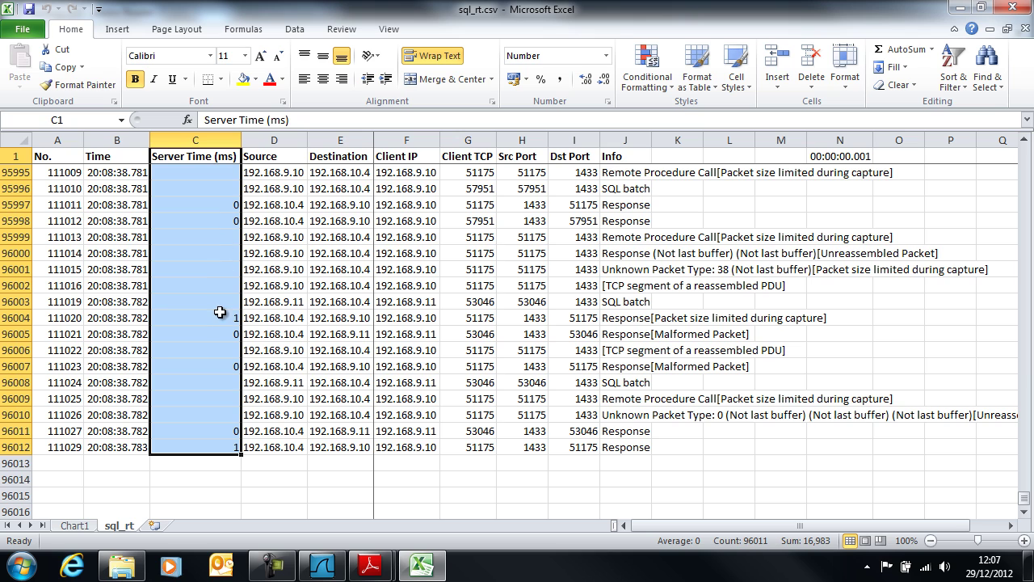
mouse_move(216, 262)
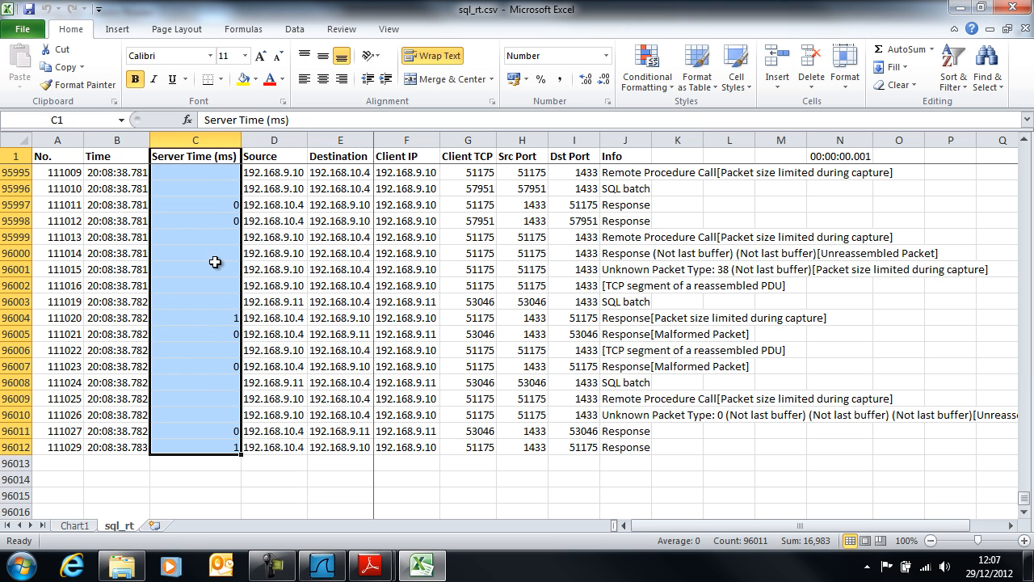
mouse_move(219, 188)
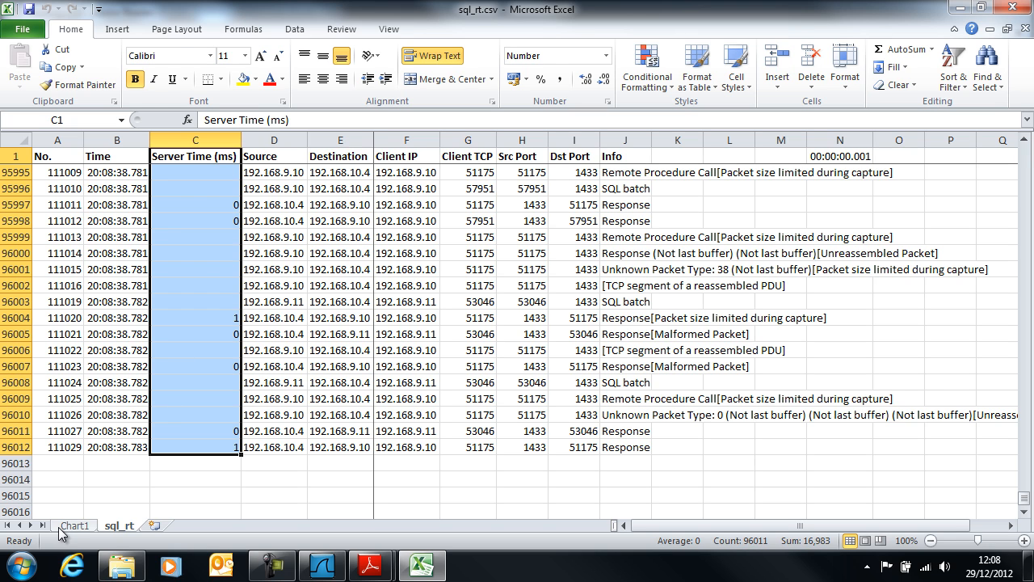
On Chart1, add a series named from C1 with Y values C2:C96012 via Select Data
click(74, 526)
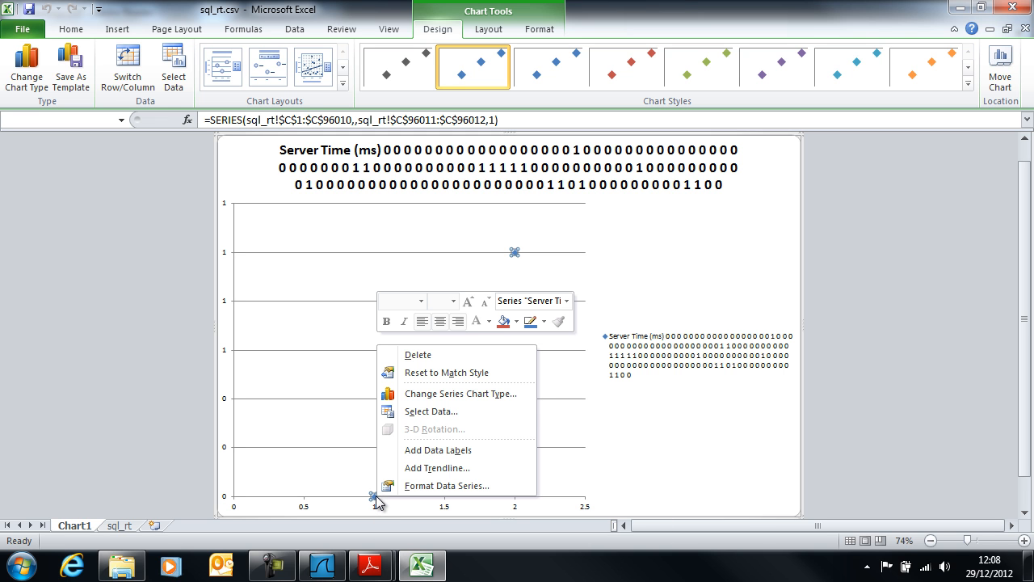
click(432, 412)
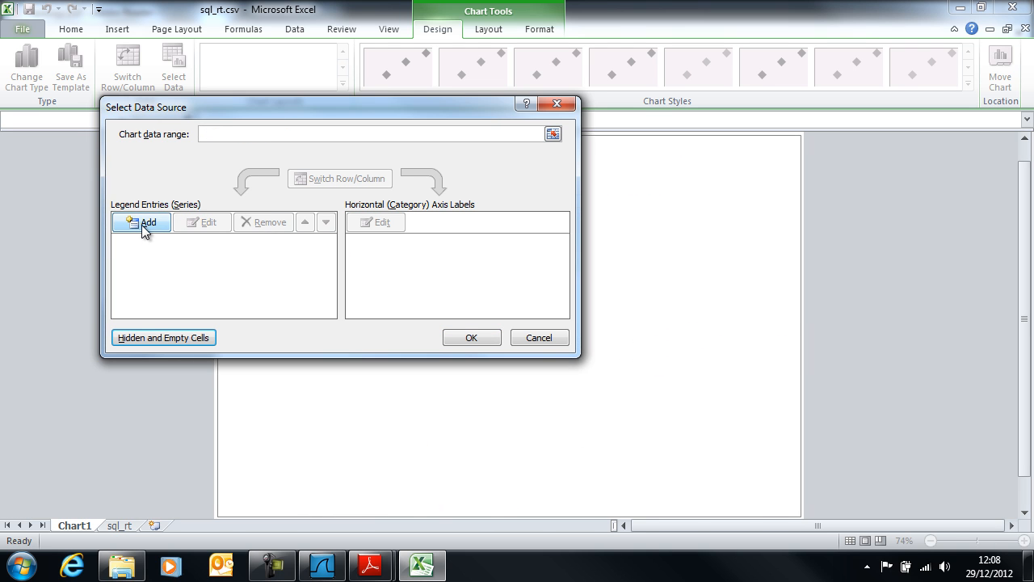
click(140, 221)
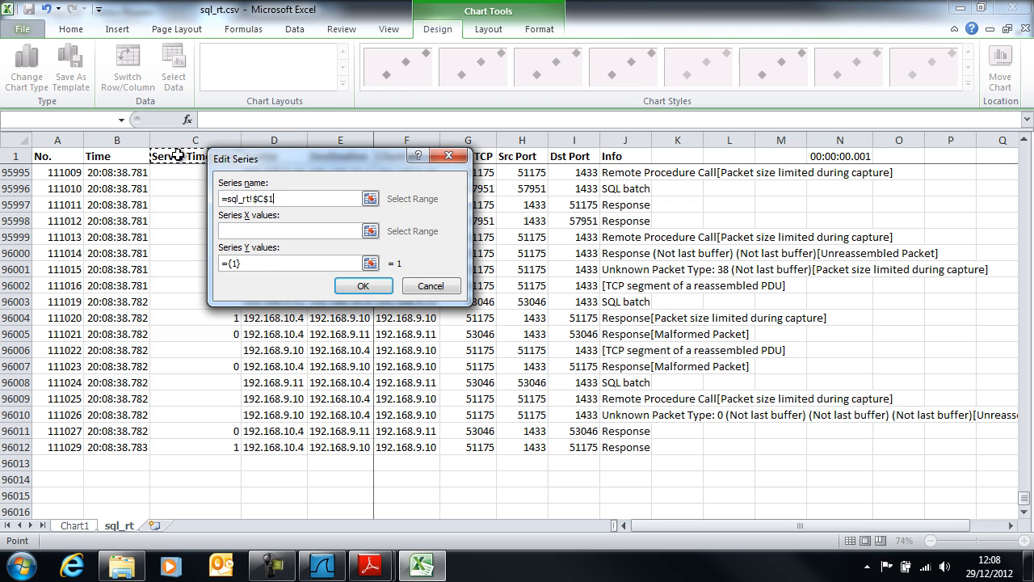
click(291, 262)
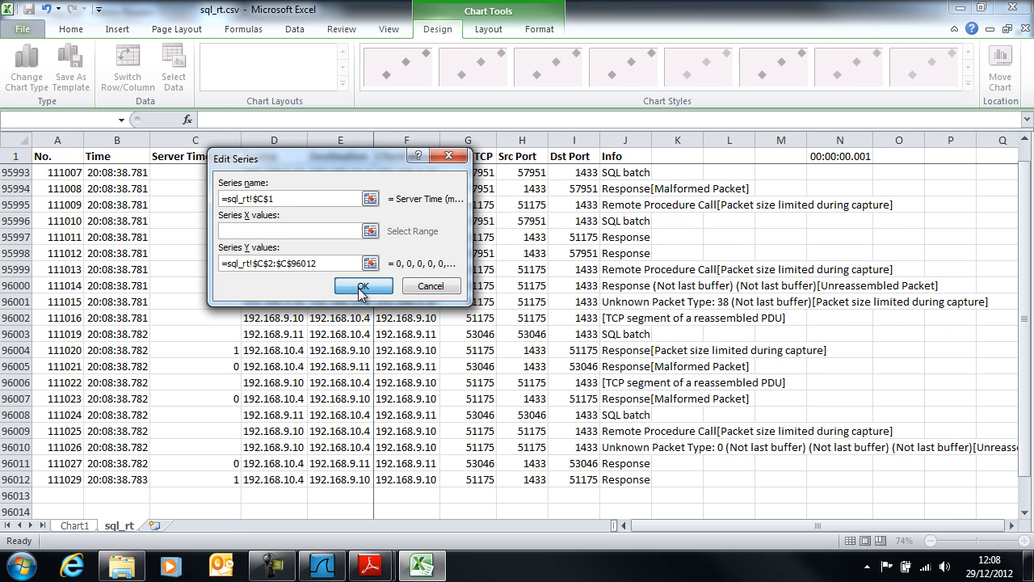
click(362, 285)
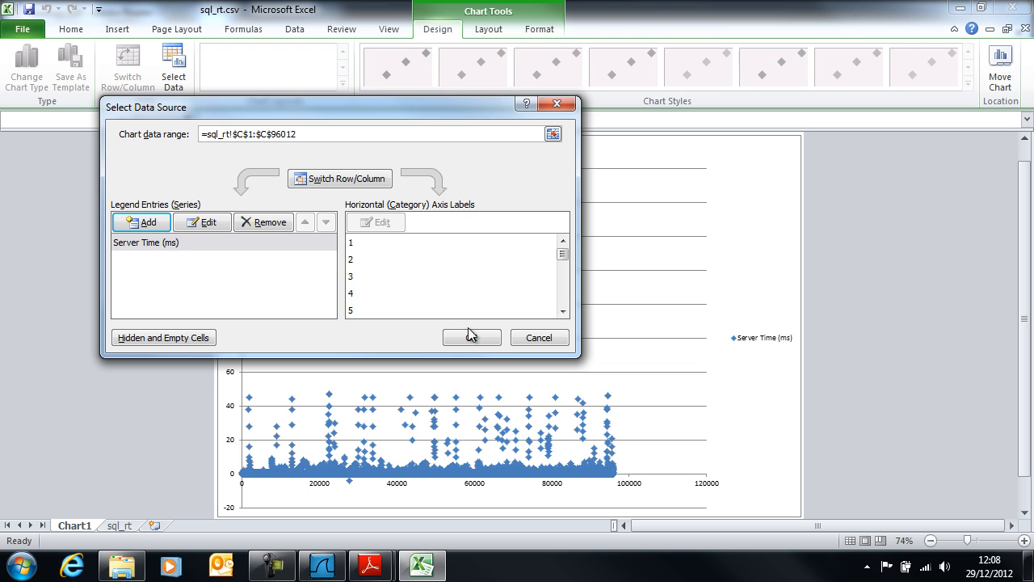
click(472, 337)
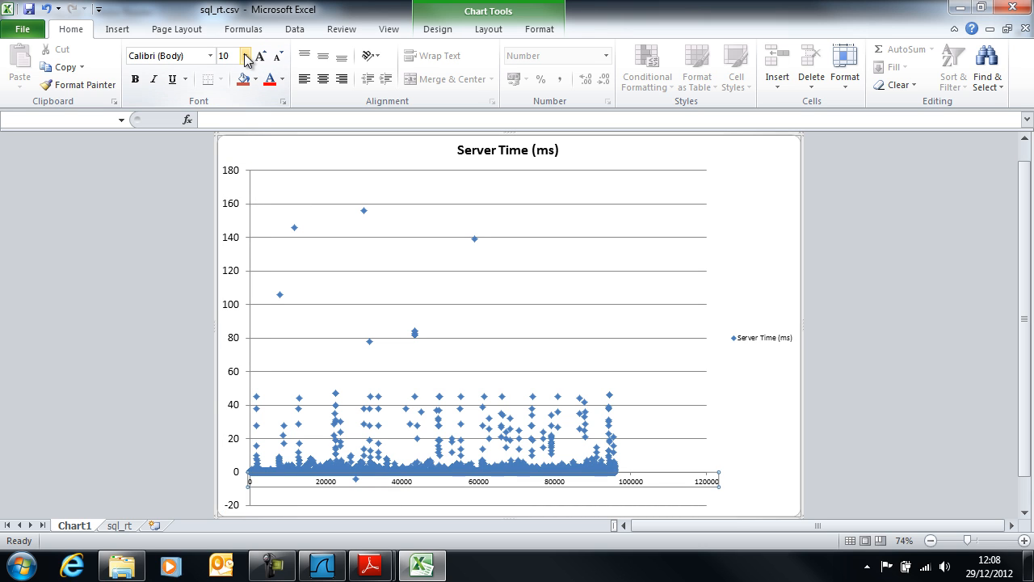
Set the chart text font size to 14
click(245, 55)
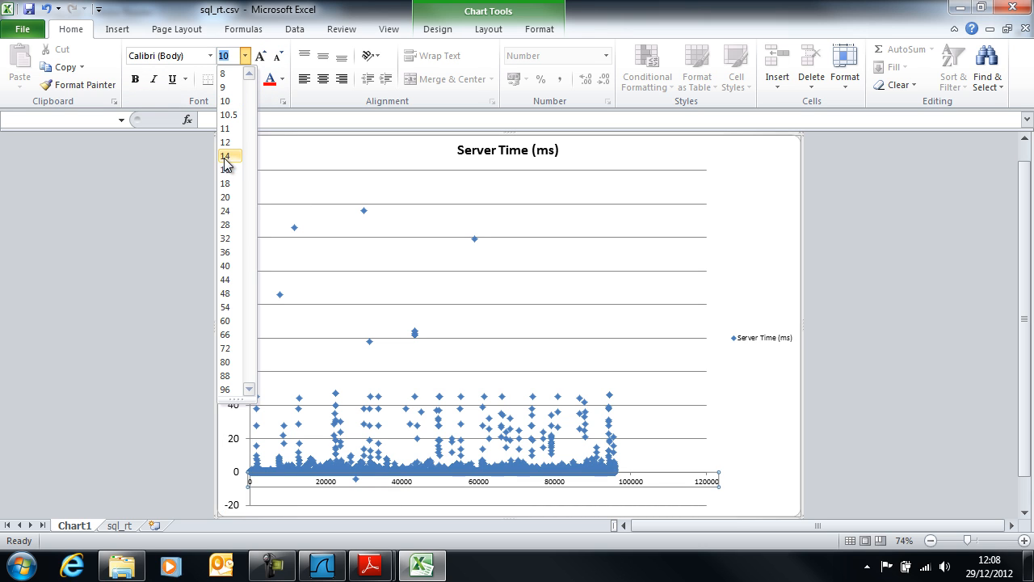
click(225, 155)
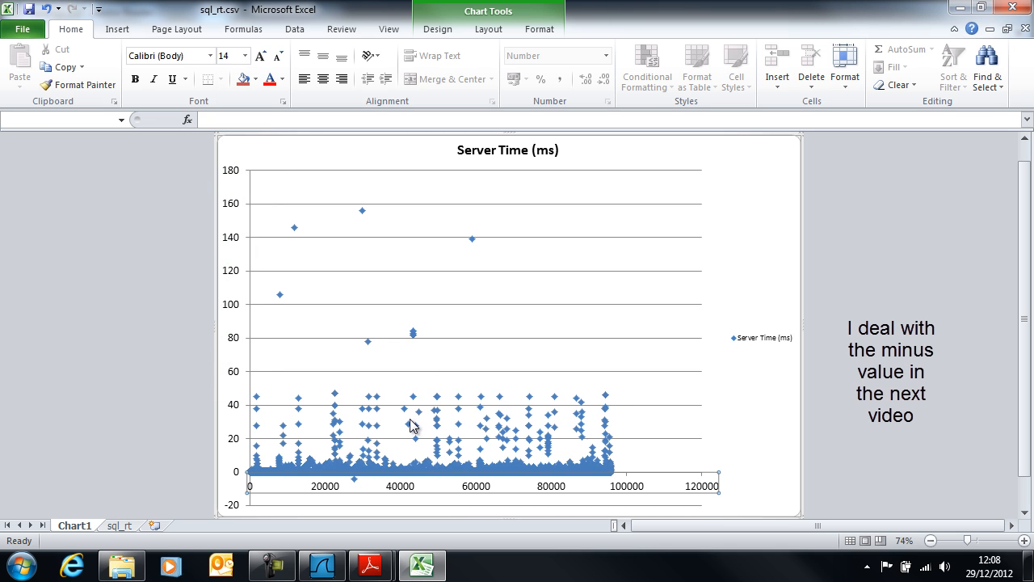
mouse_move(414, 446)
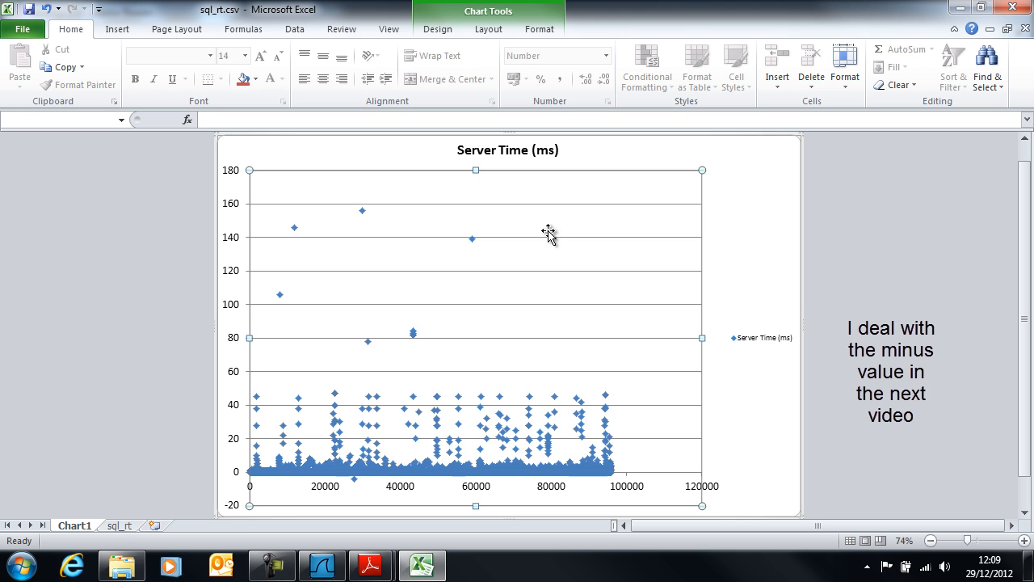
mouse_move(291, 455)
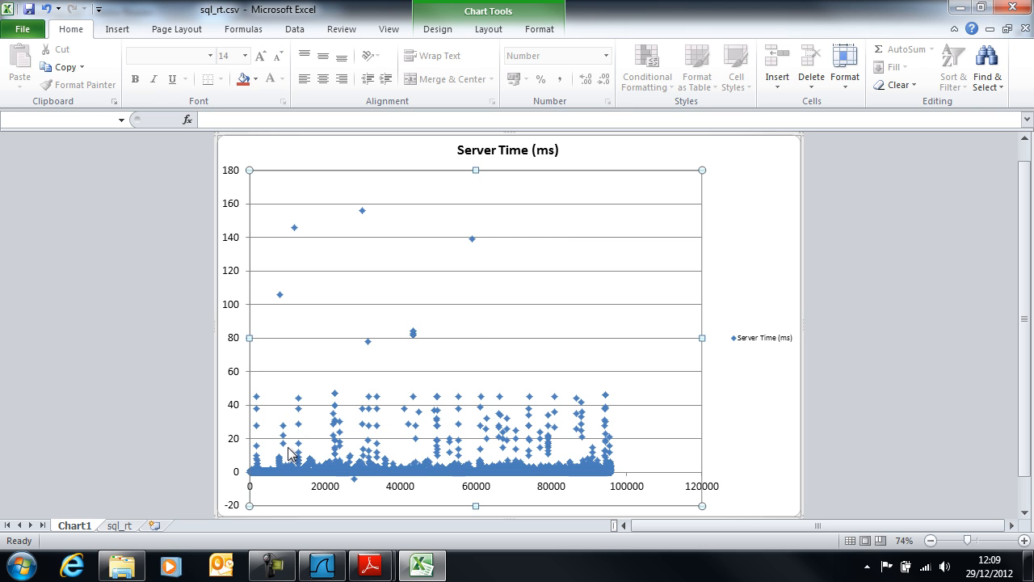
mouse_move(284, 449)
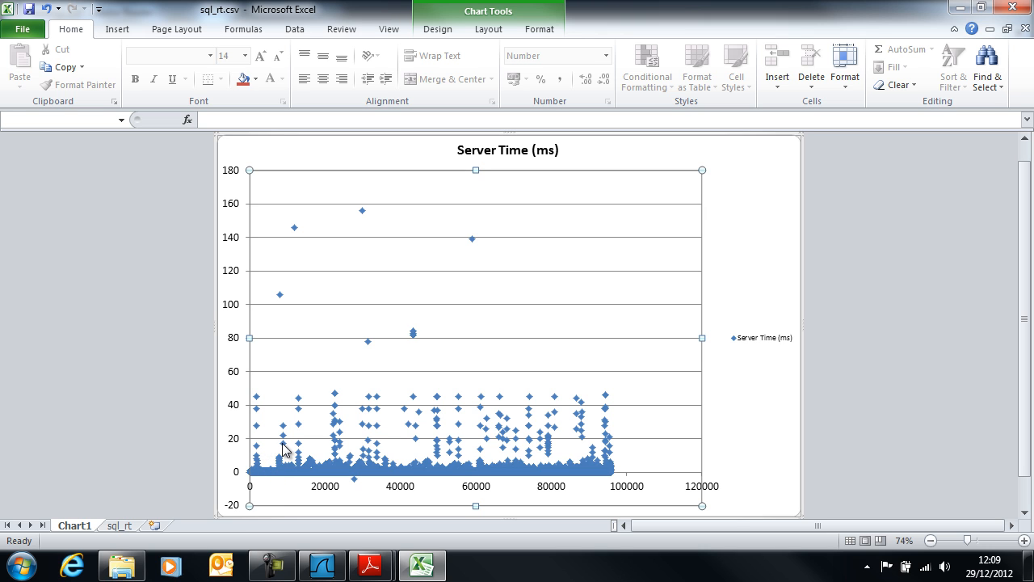
mouse_move(347, 417)
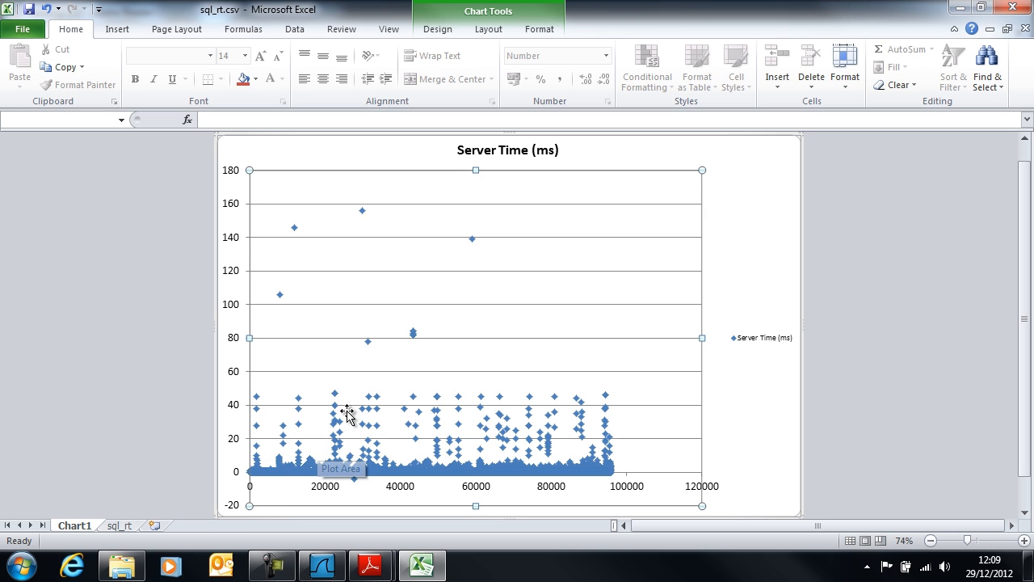
mouse_move(404, 330)
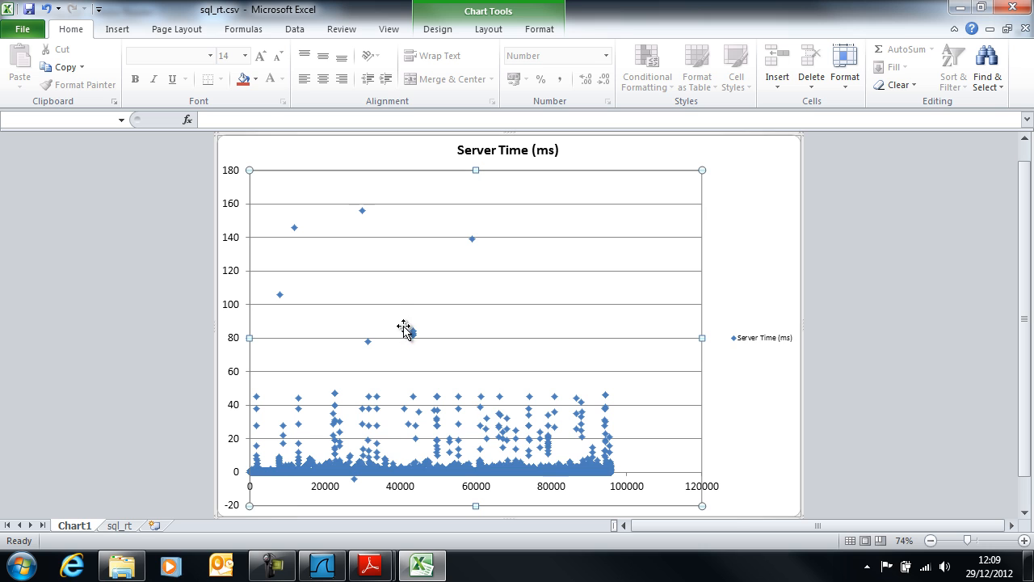
mouse_move(297, 234)
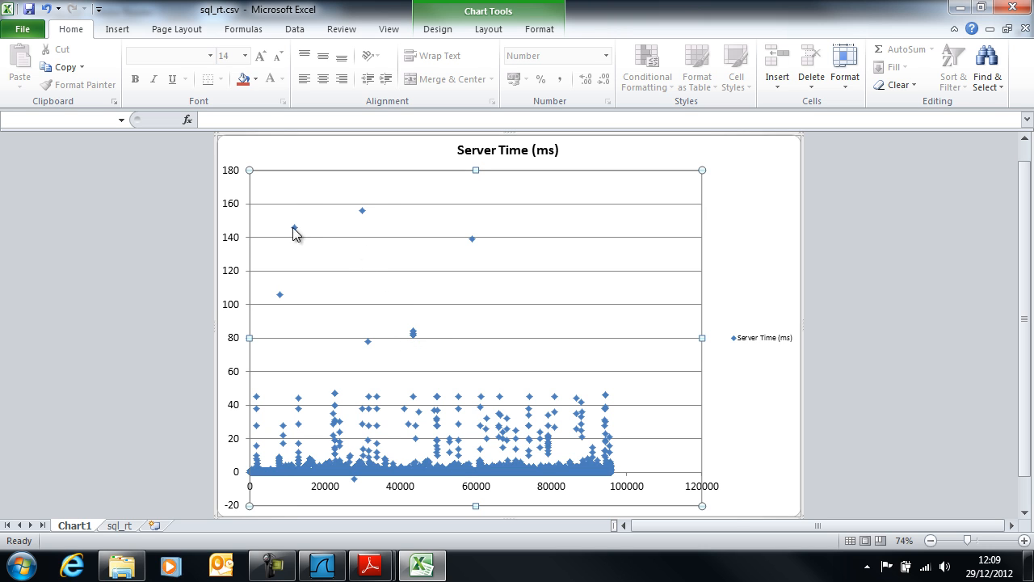
mouse_move(365, 225)
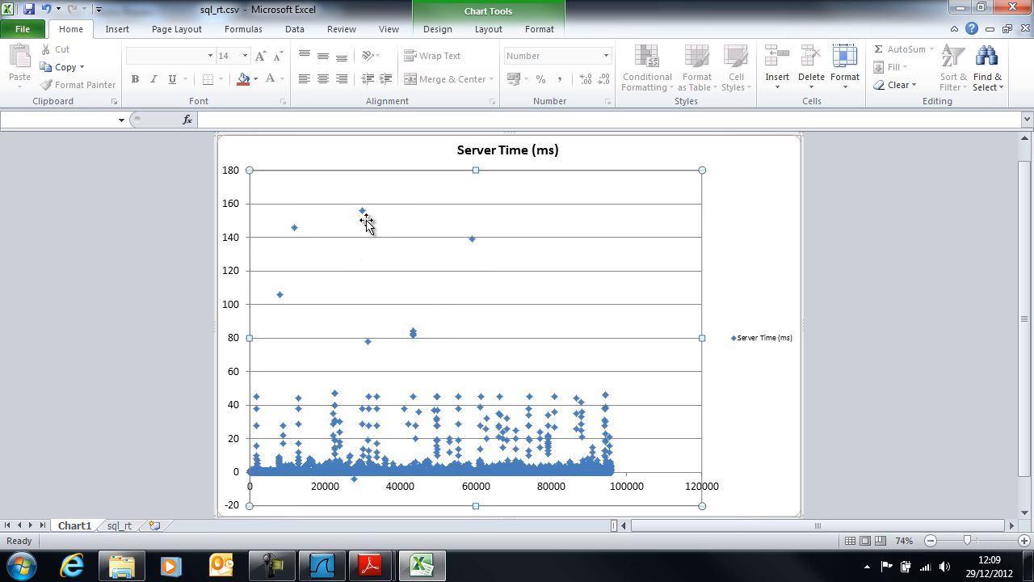
mouse_move(364, 214)
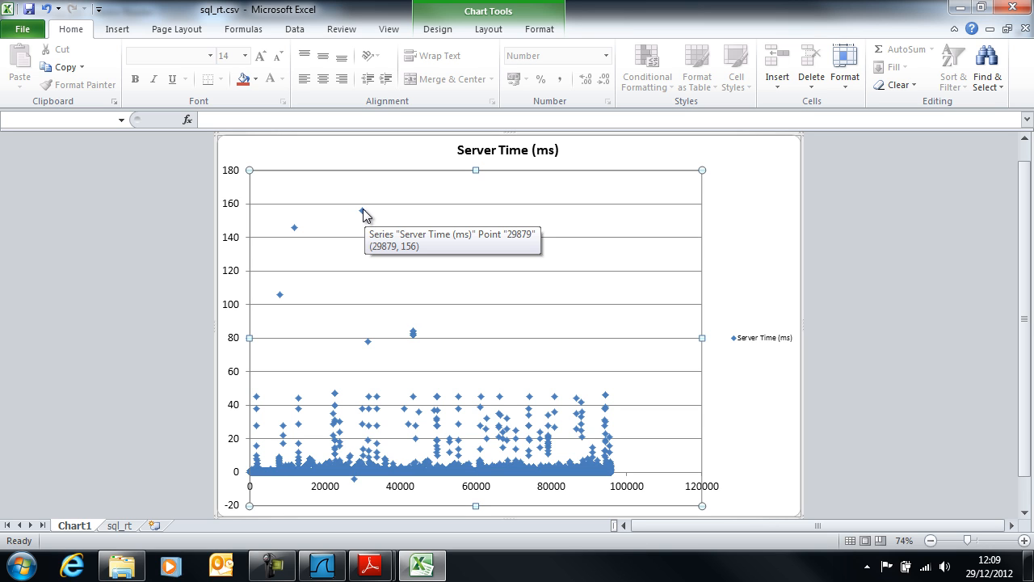